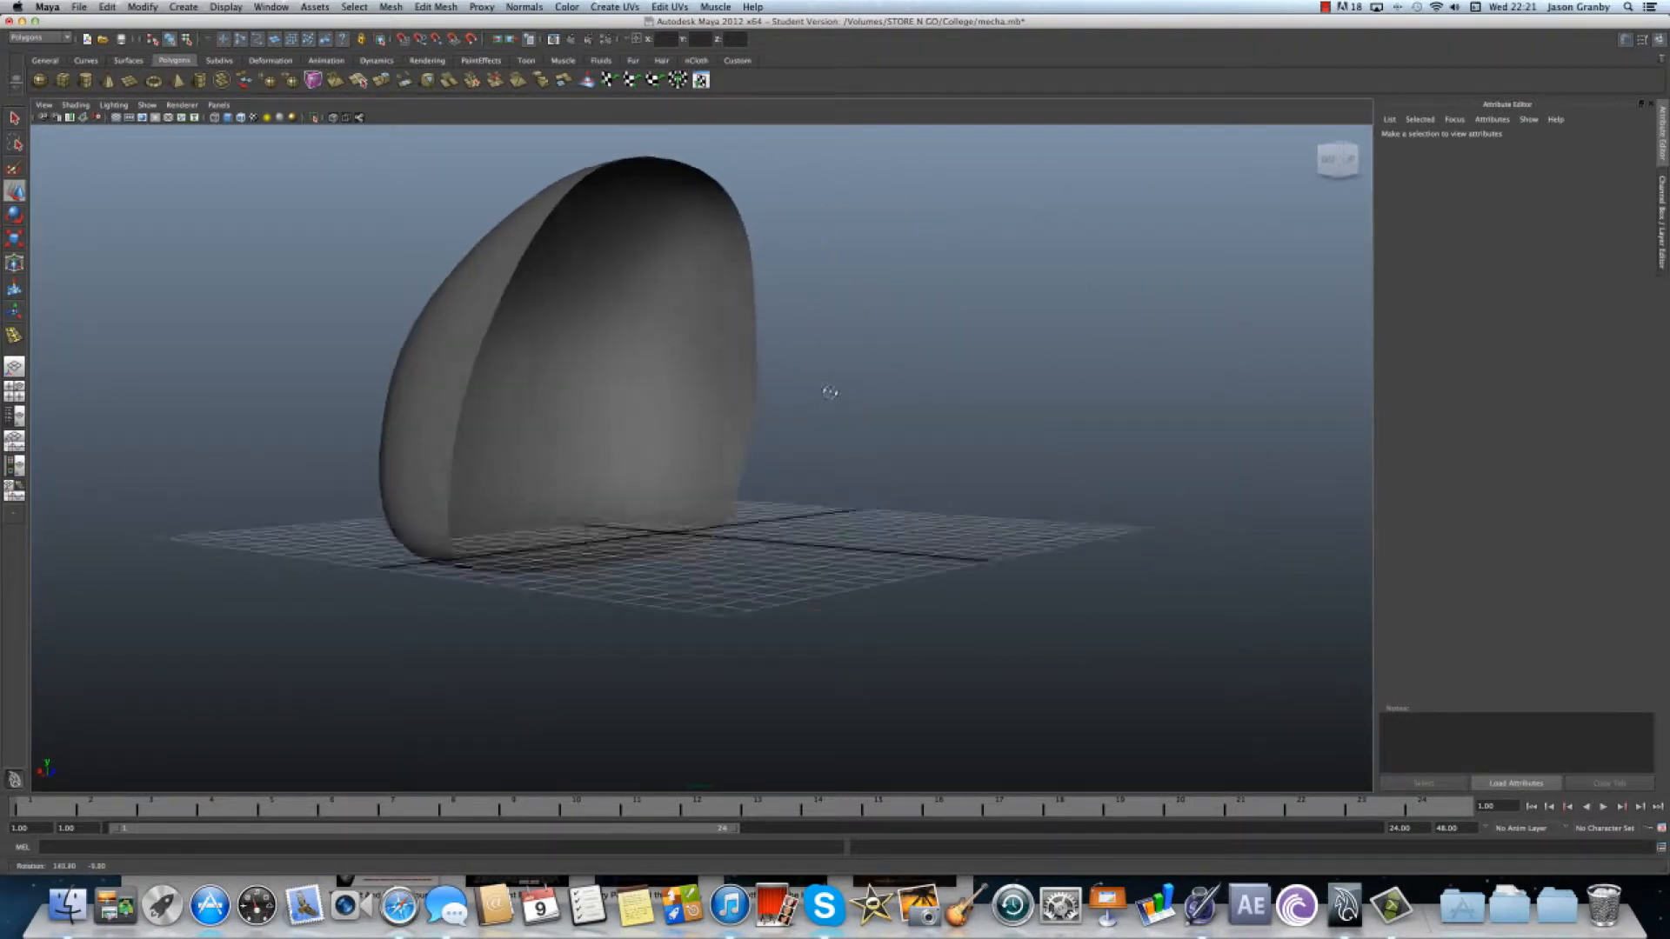
# - Orbit the perspective view around the egg-shaped body to reach the arm sketch
pyautogui.moveTo(831, 393); pyautogui.dragTo(646, 416)
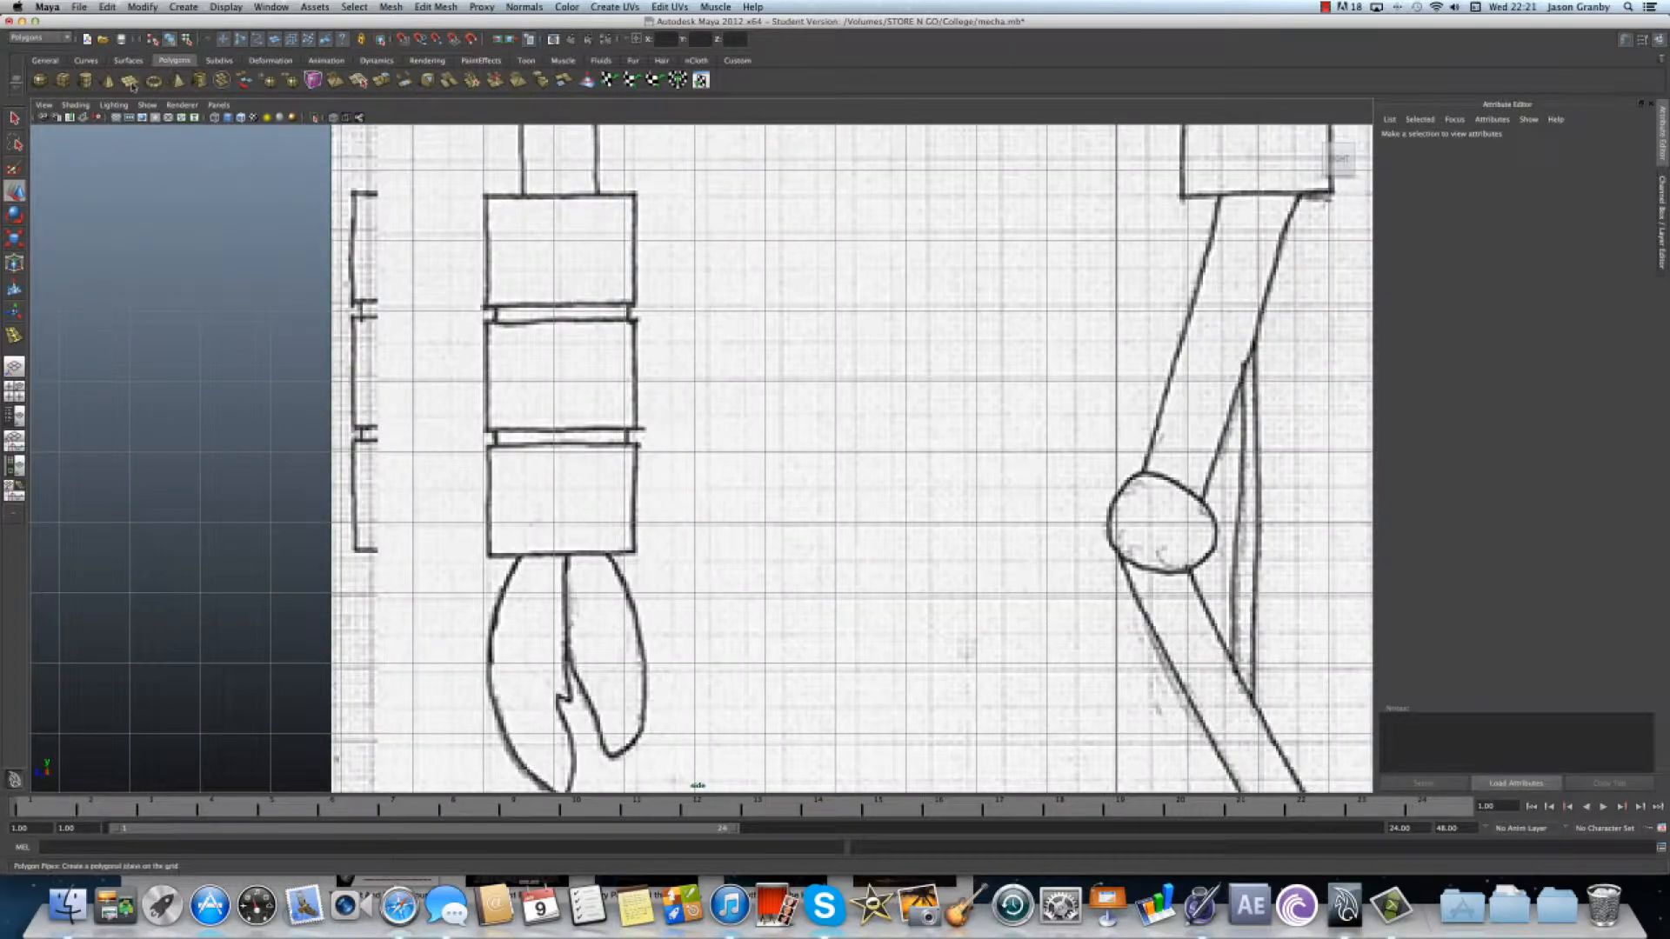
pyautogui.moveTo(71, 86)
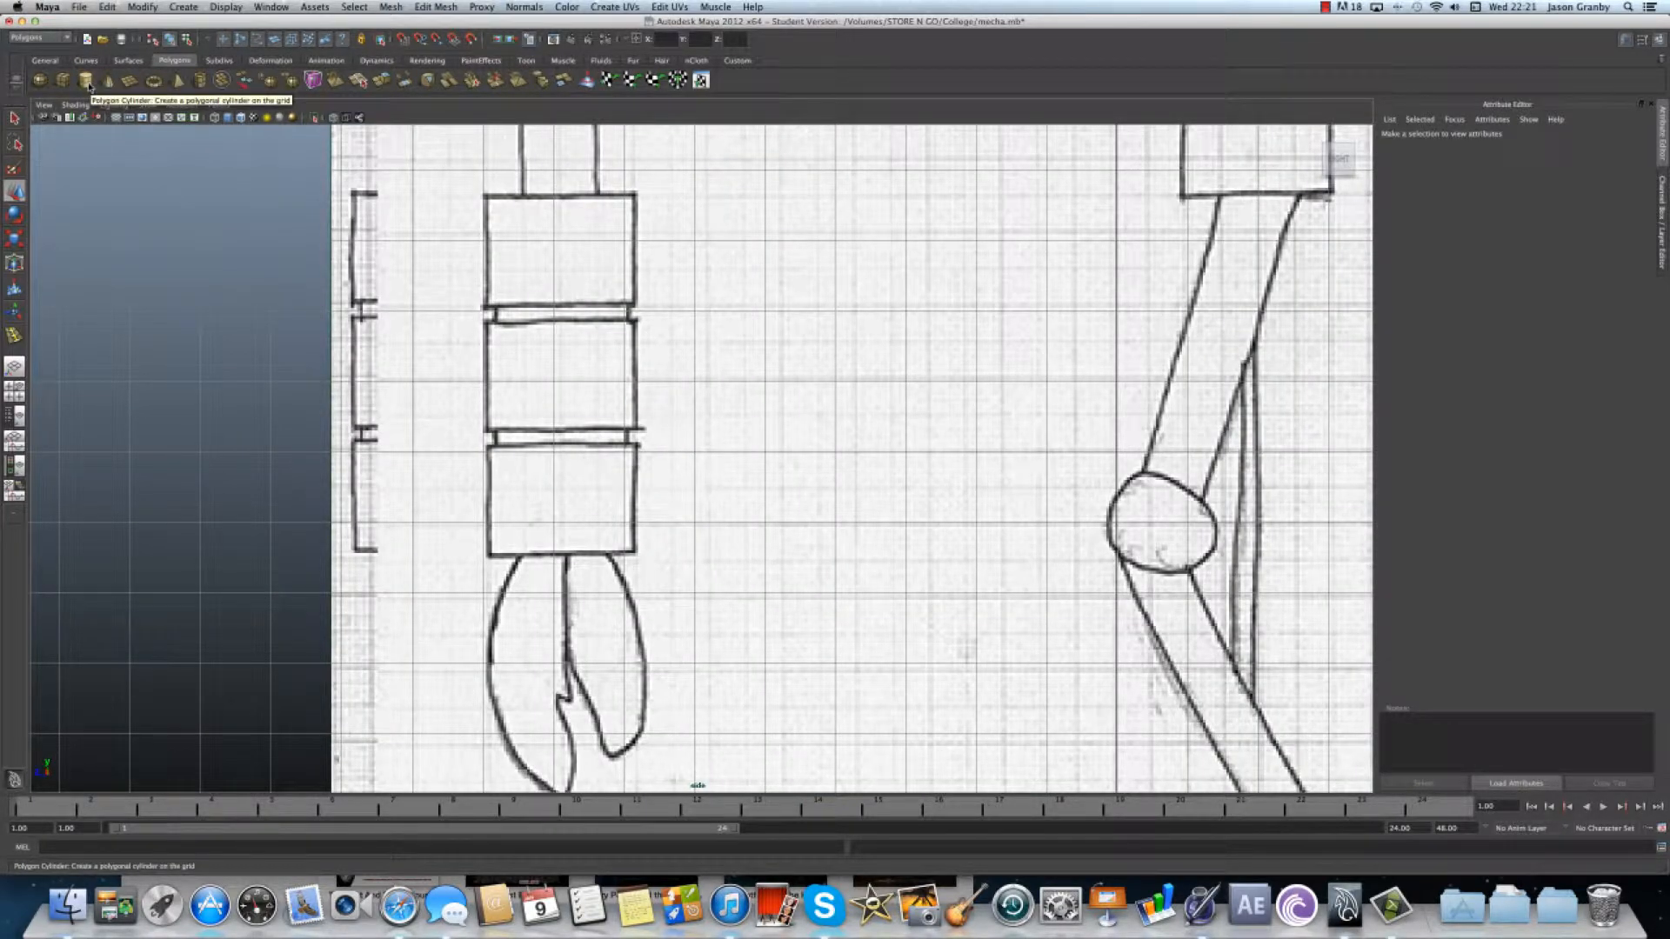
# - Create a polygon cylinder and show its polyCylinder1 construction settings
pyautogui.click(55, 84)
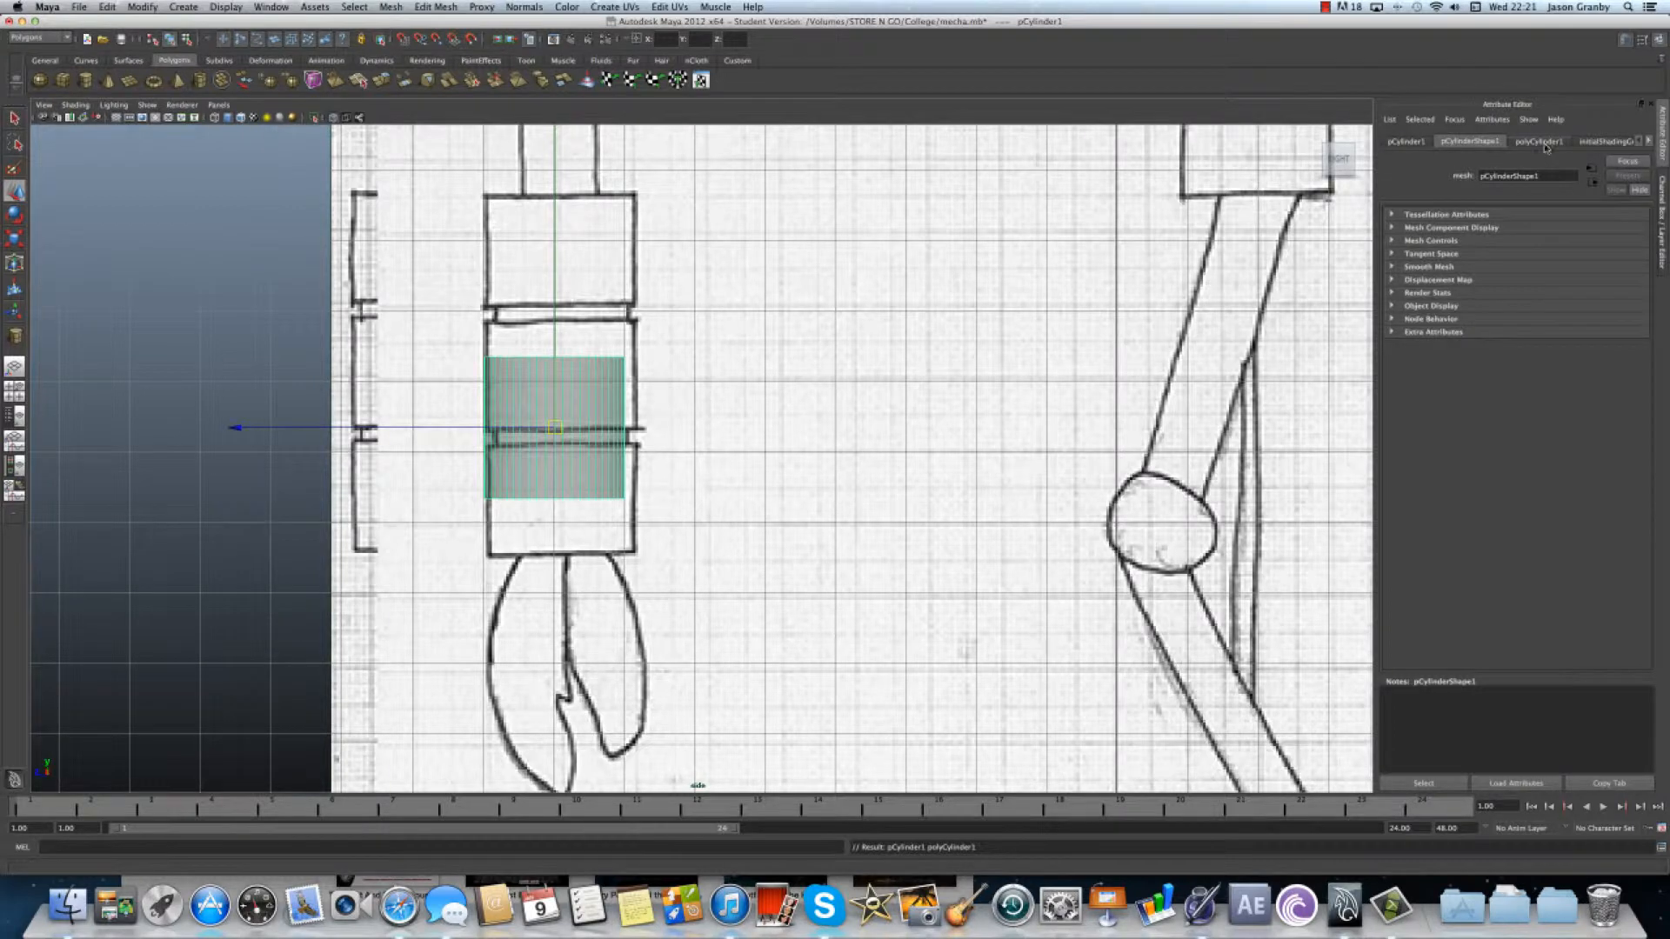
pyautogui.click(1546, 142)
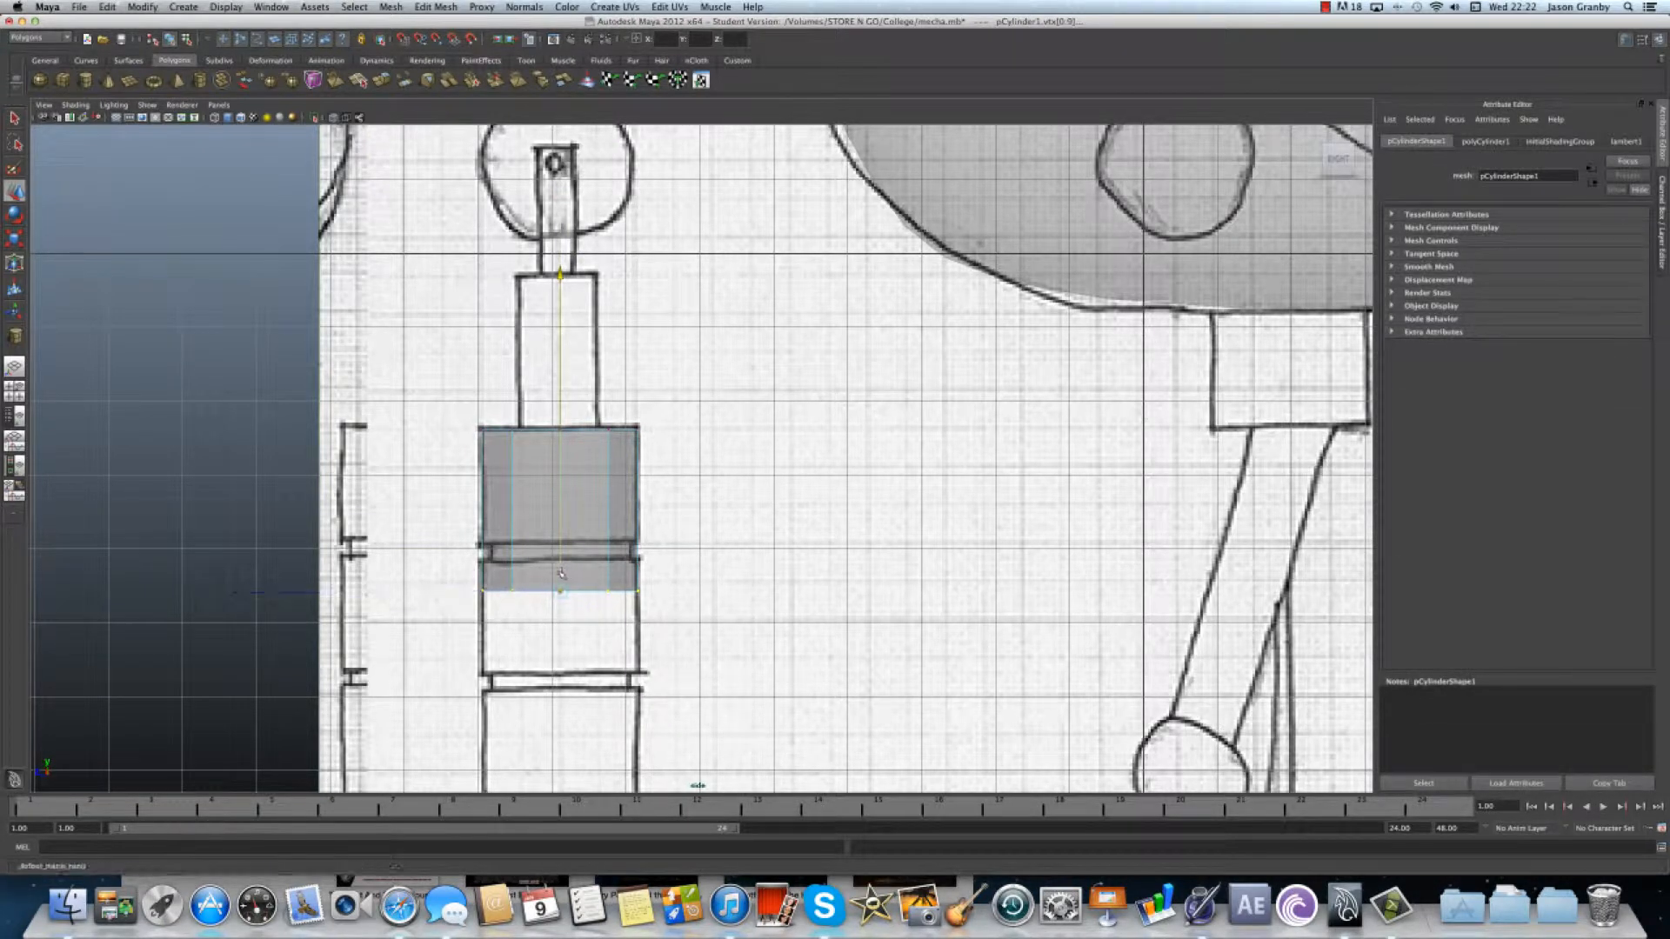
# - Drag the cylinder's bottom vertices down to the drawn block's lower edge
pyautogui.moveTo(561, 573); pyautogui.dragTo(561, 527)
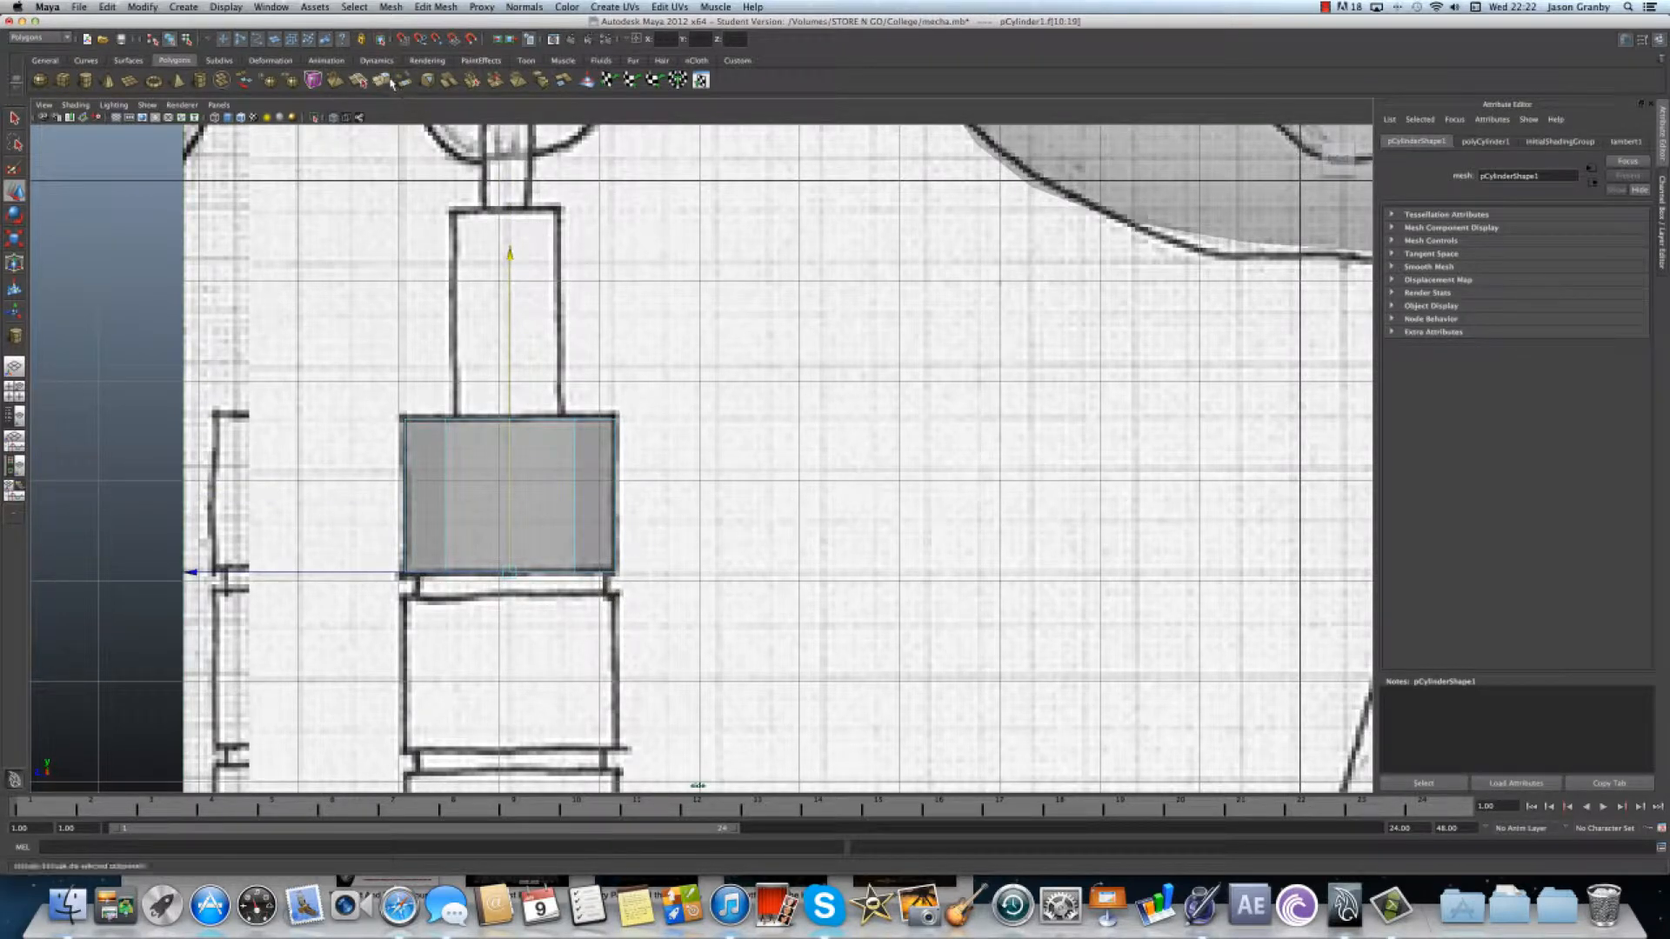
pyautogui.moveTo(387, 83)
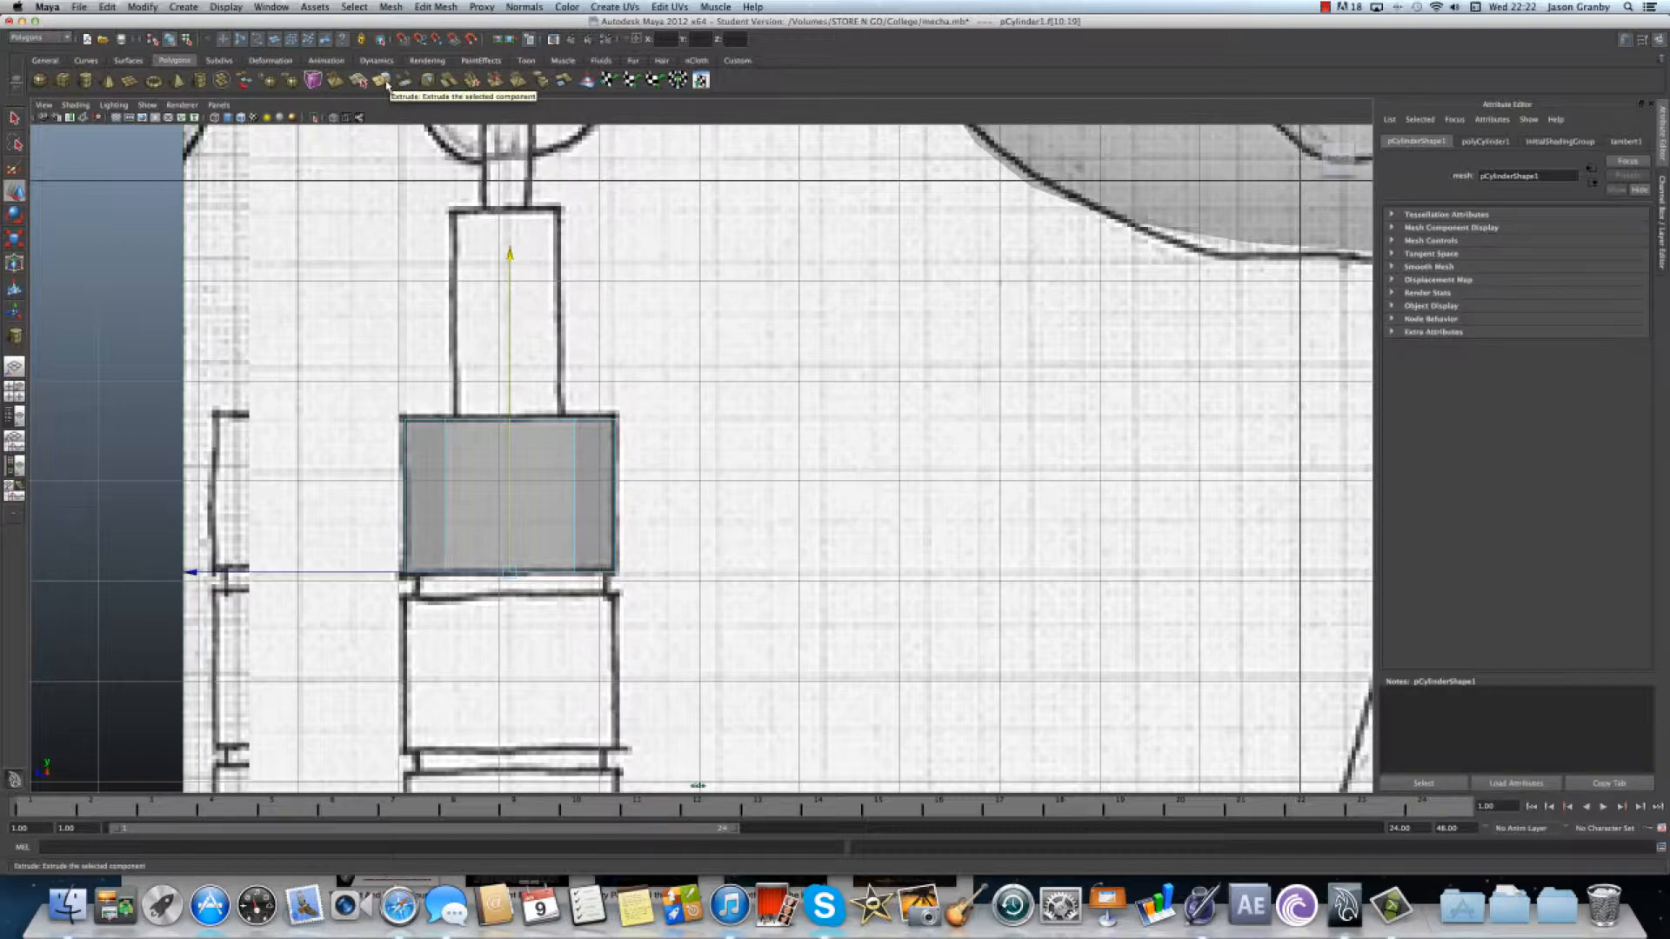
# - Extrude the cylinder's bottom face, then undo the extrusion
pyautogui.click(376, 80)
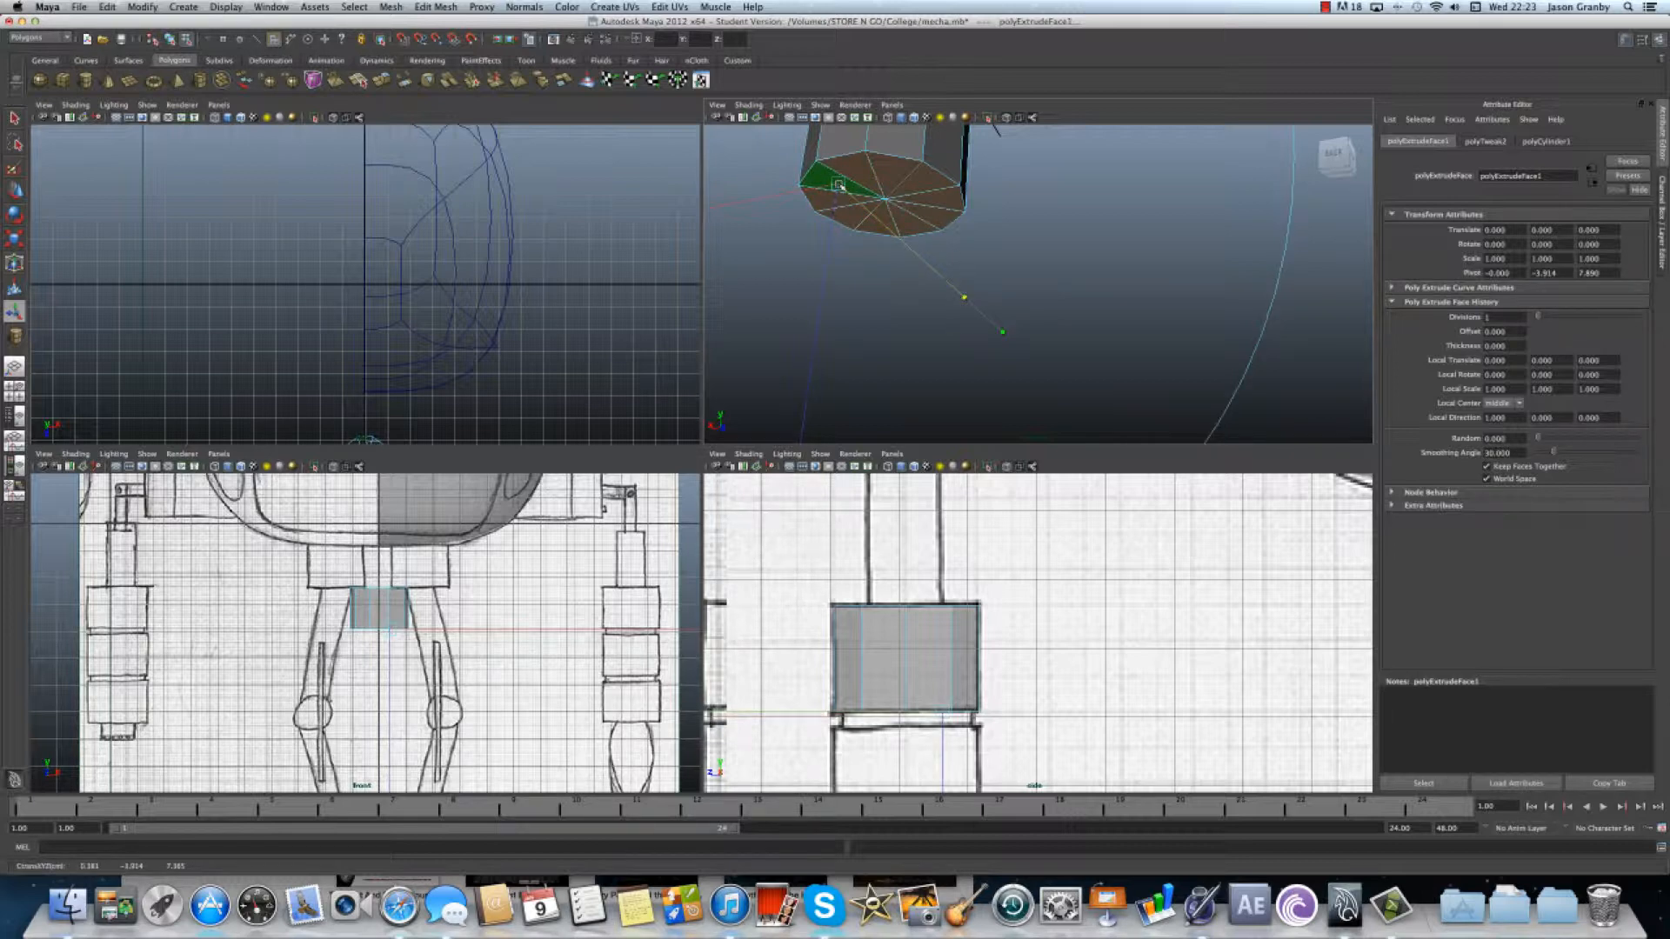
pyautogui.press('cmd+z')
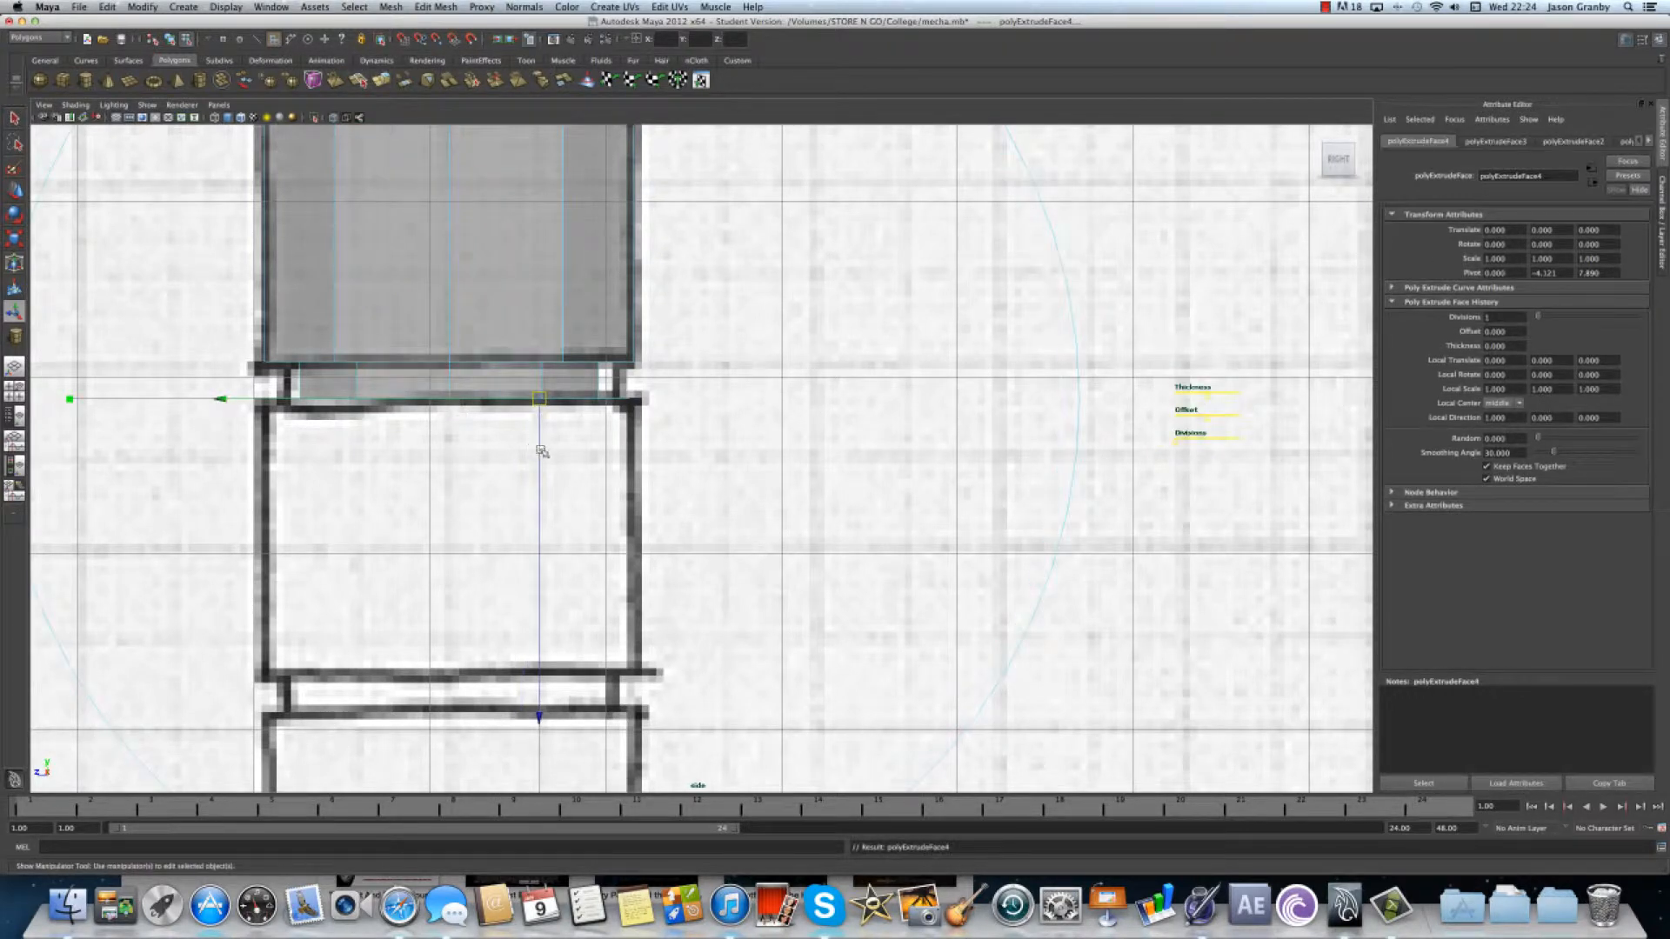
# - Pull the extruded bottom face down into a thin ring, then to the next block's bottom edge
pyautogui.moveTo(541, 400); pyautogui.dragTo(541, 549)
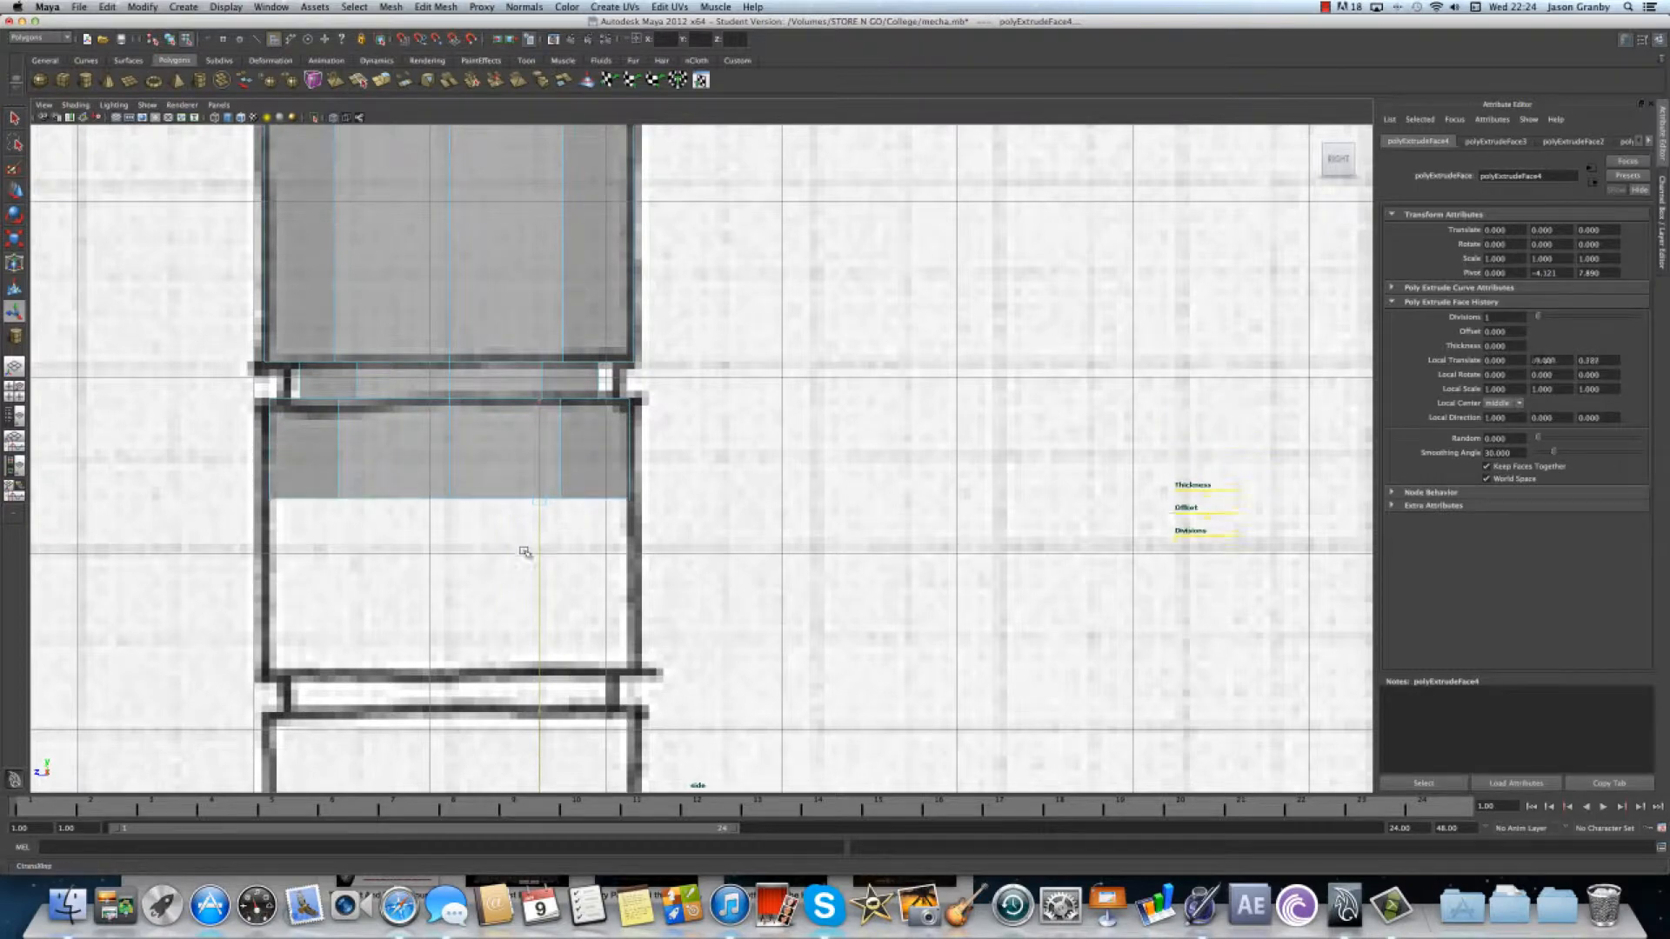
pyautogui.moveTo(522, 551); pyautogui.dragTo(521, 729)
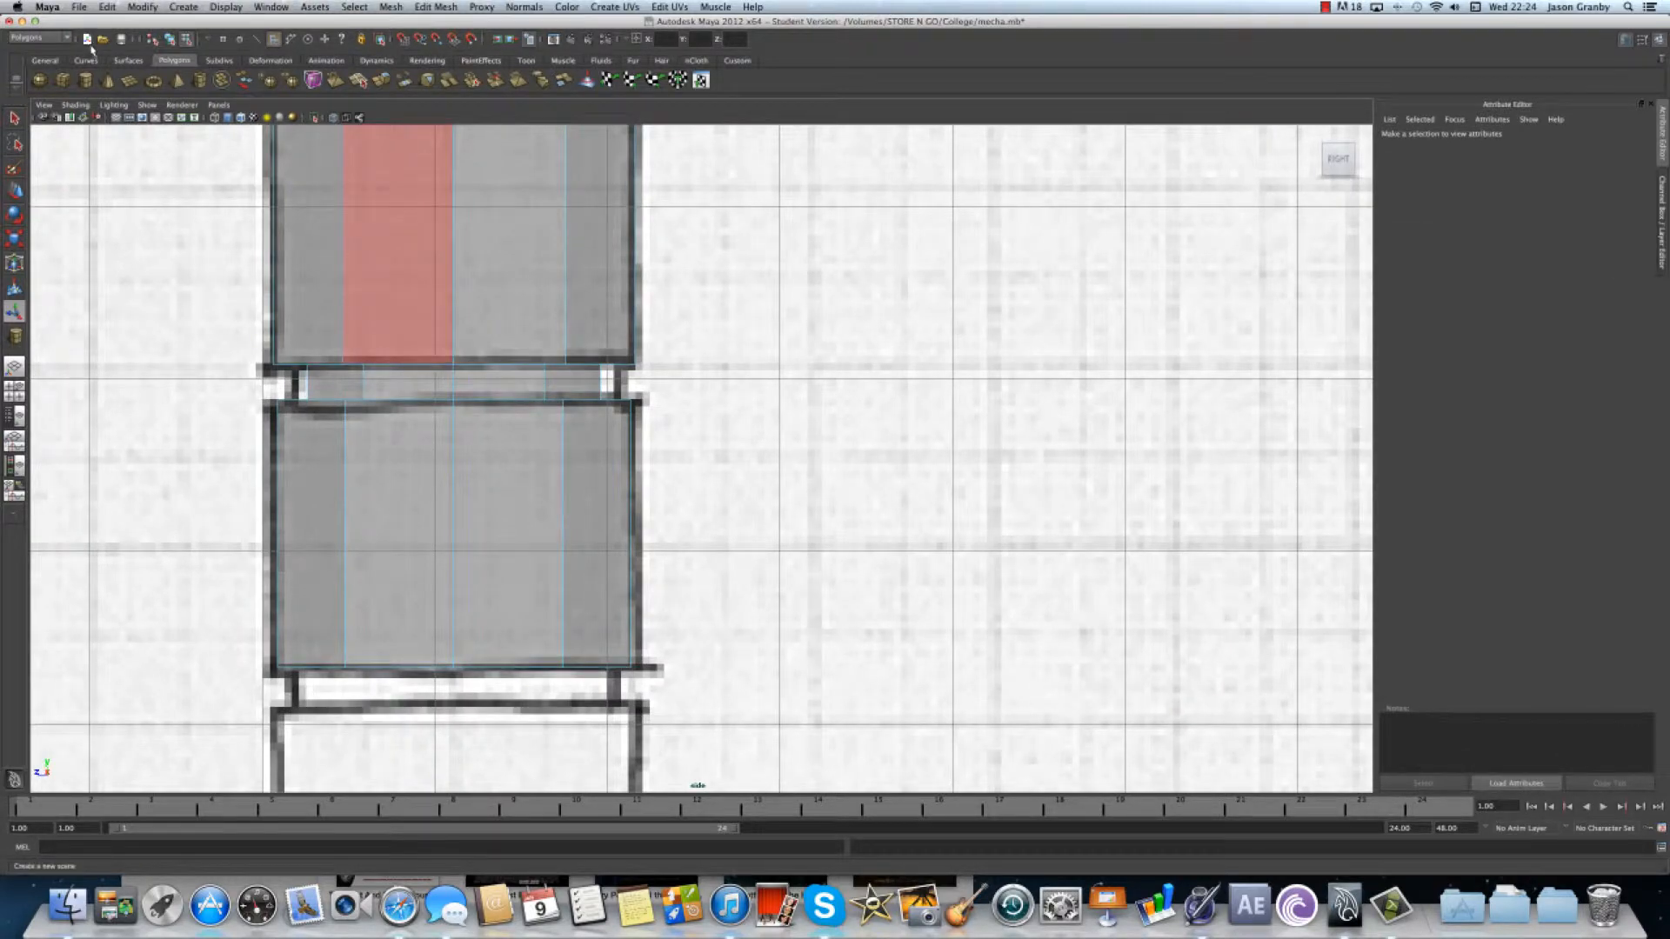
pyautogui.moveTo(103, 85)
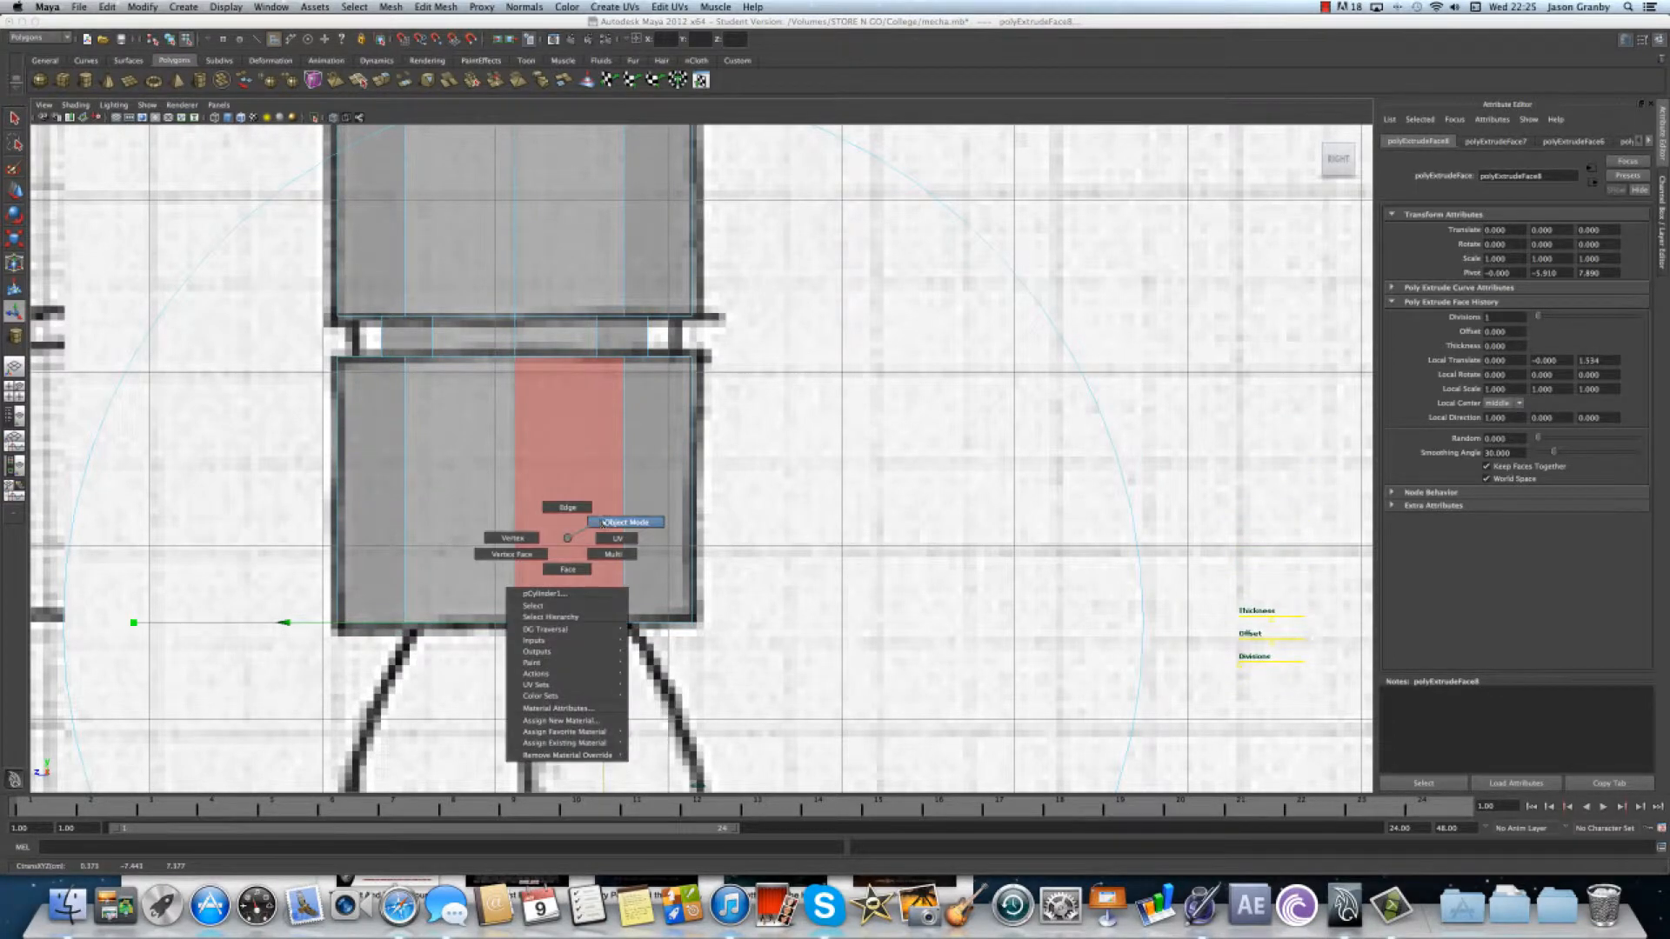
# - Orbit around the grooved three-section arm cylinder and switch it to vertex editing
pyautogui.click(627, 522)
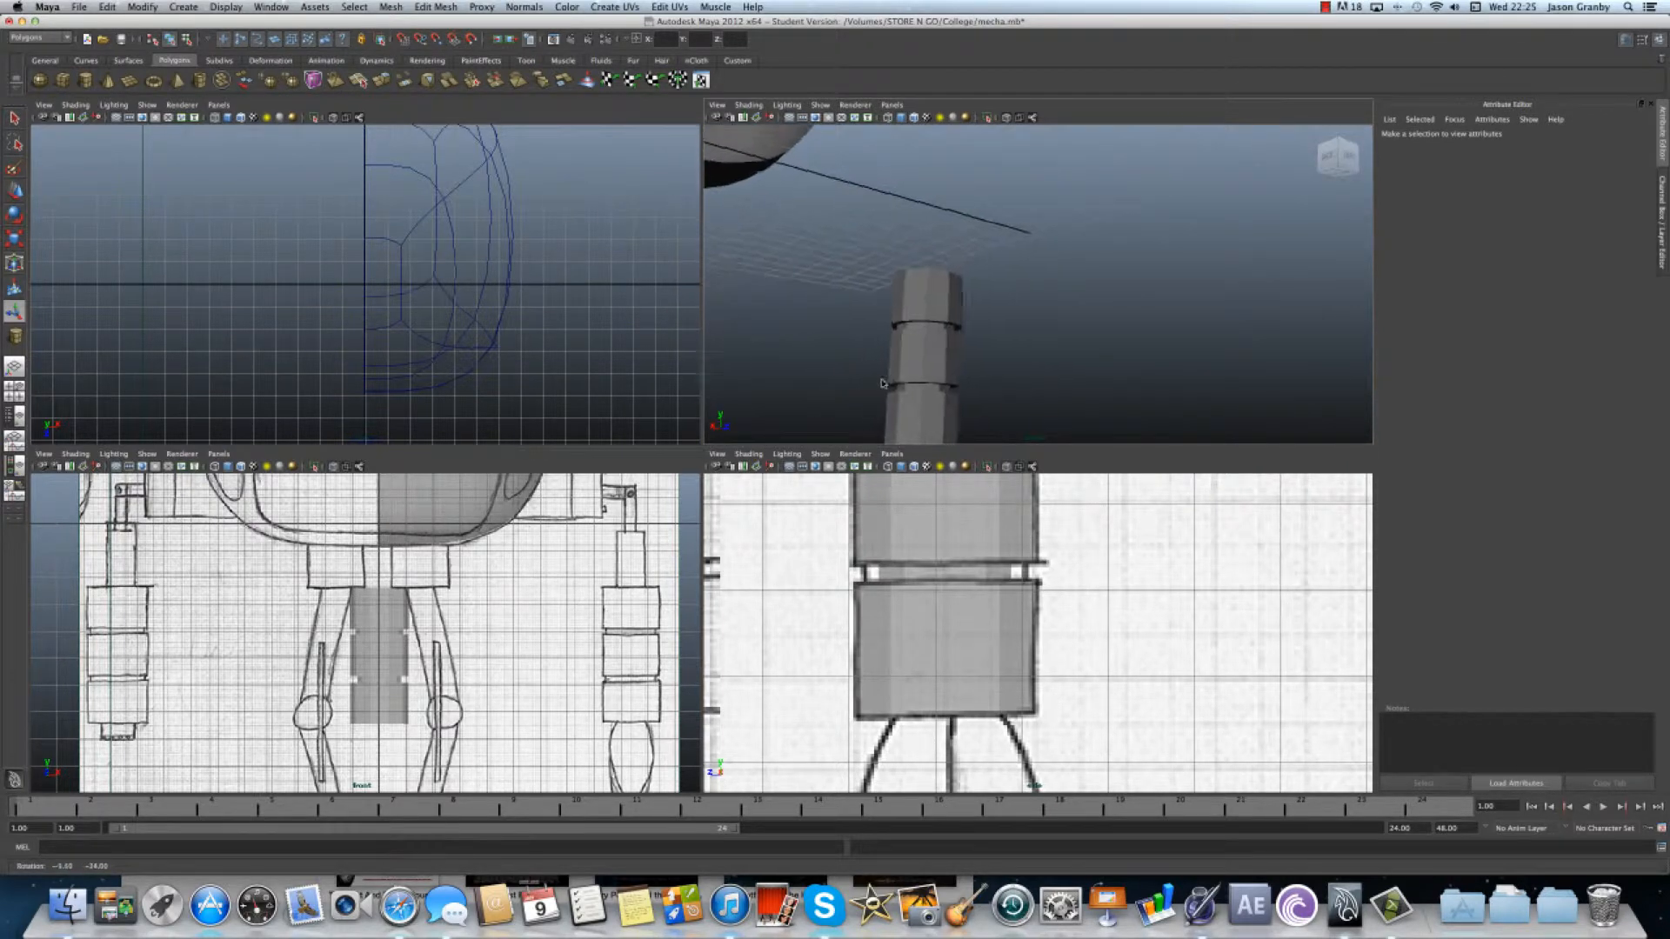
pyautogui.moveTo(881, 383); pyautogui.dragTo(922, 322)
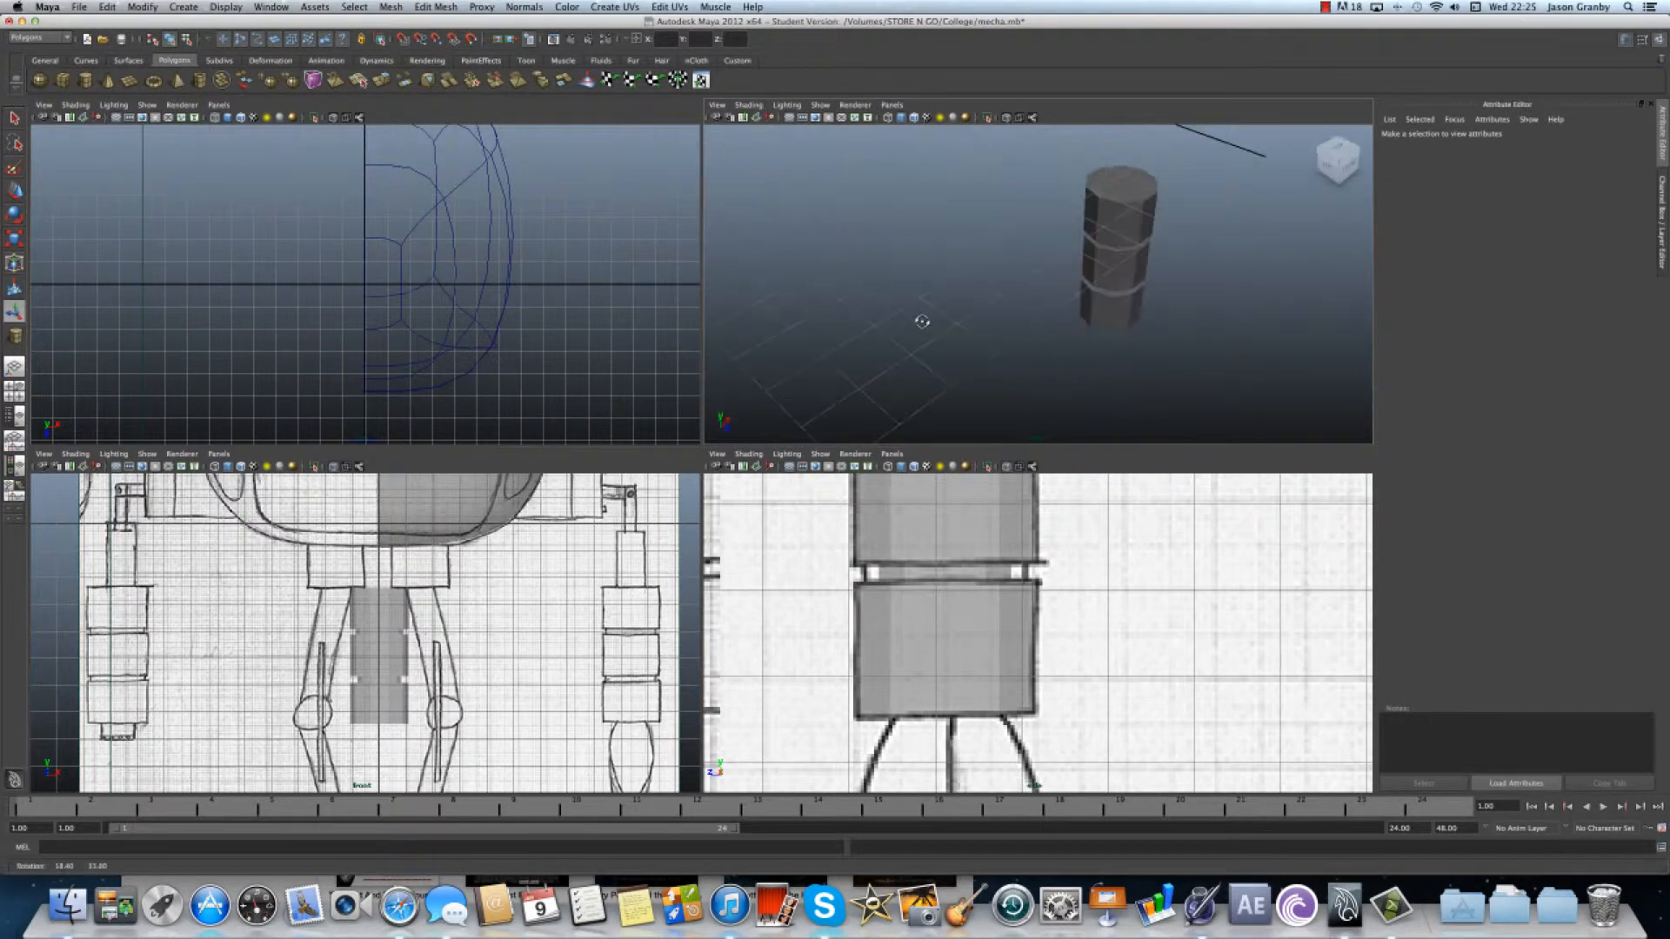
pyautogui.click(1111, 235)
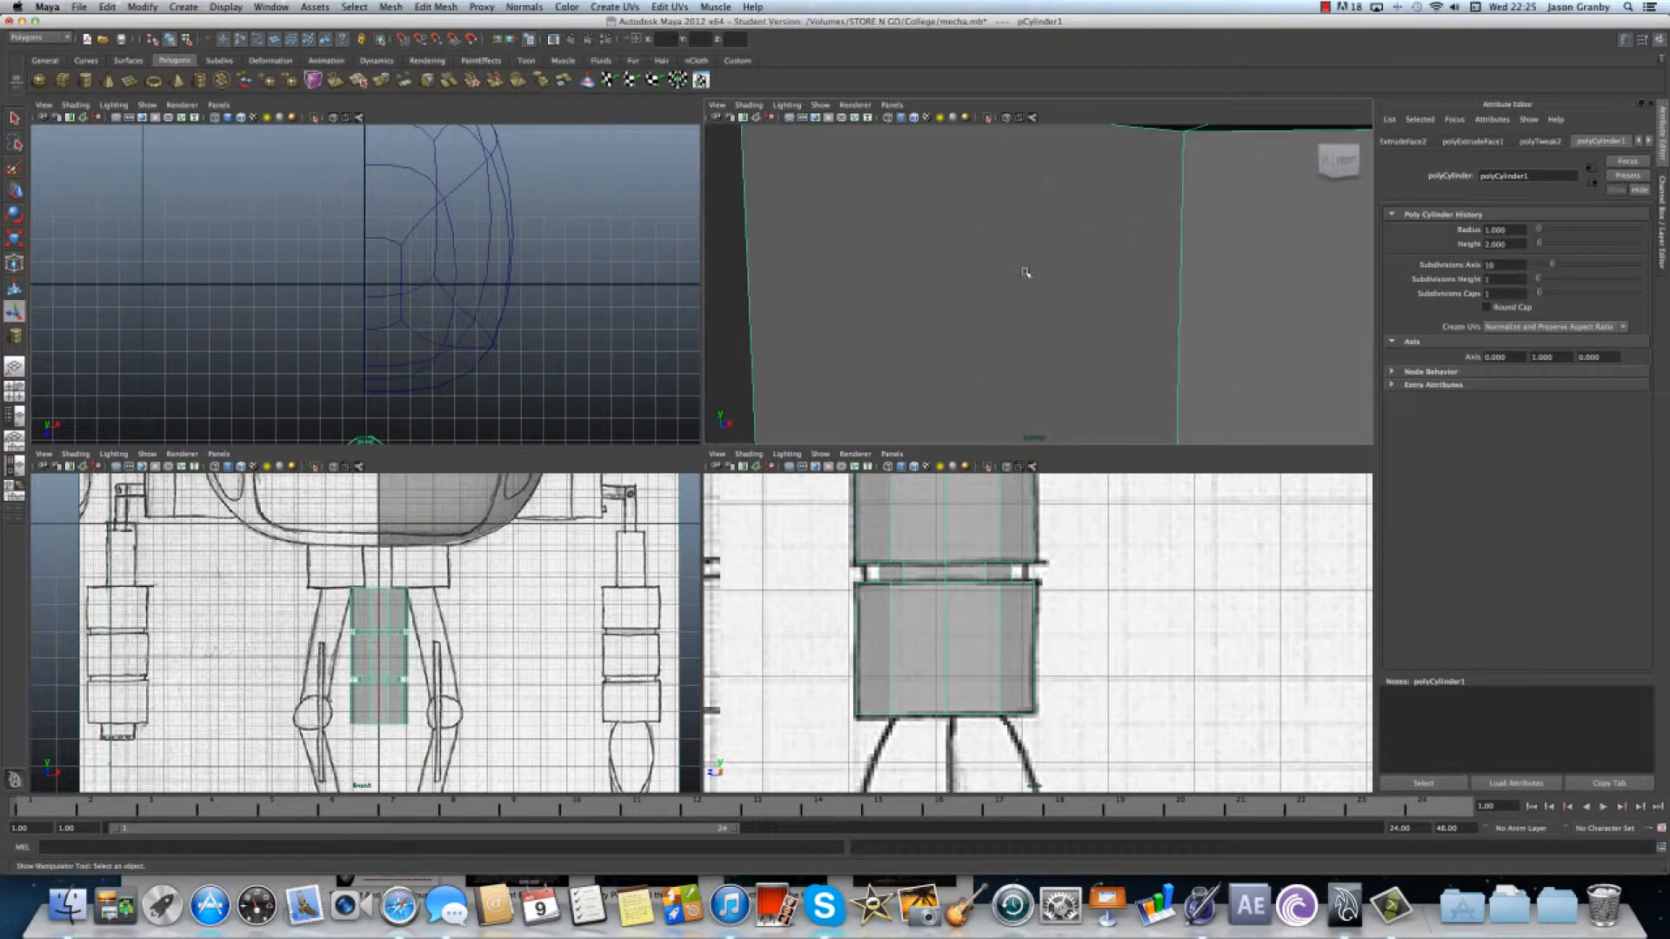
pyautogui.moveTo(1026, 273); pyautogui.dragTo(1085, 184)
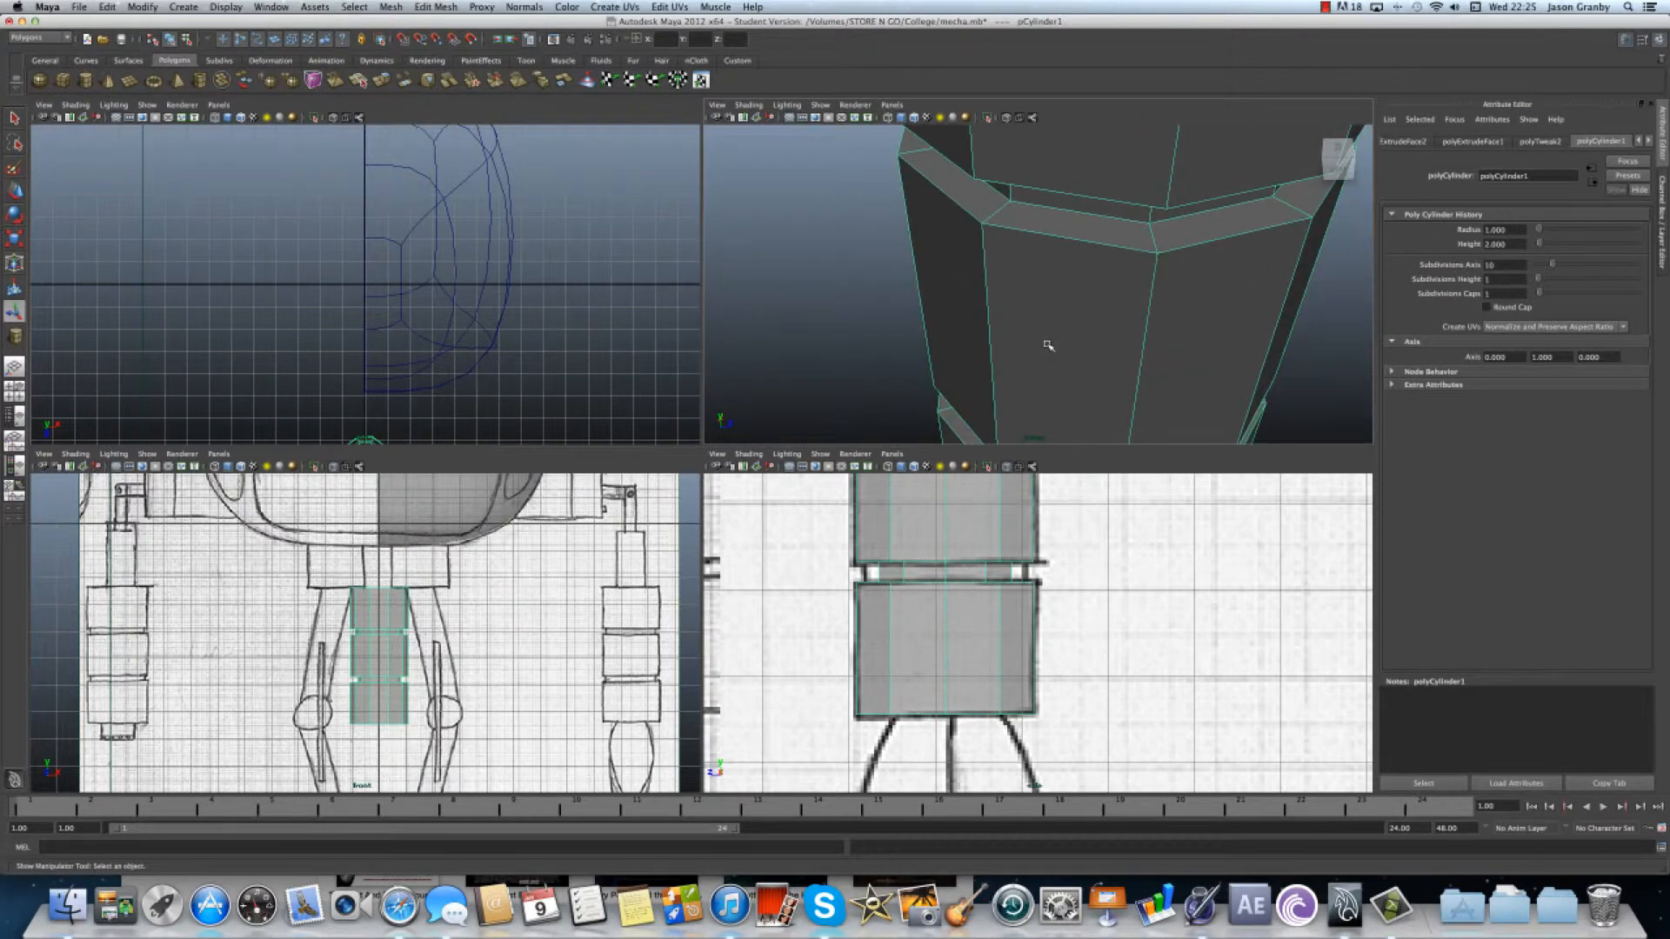
pyautogui.rightClick(1049, 346)
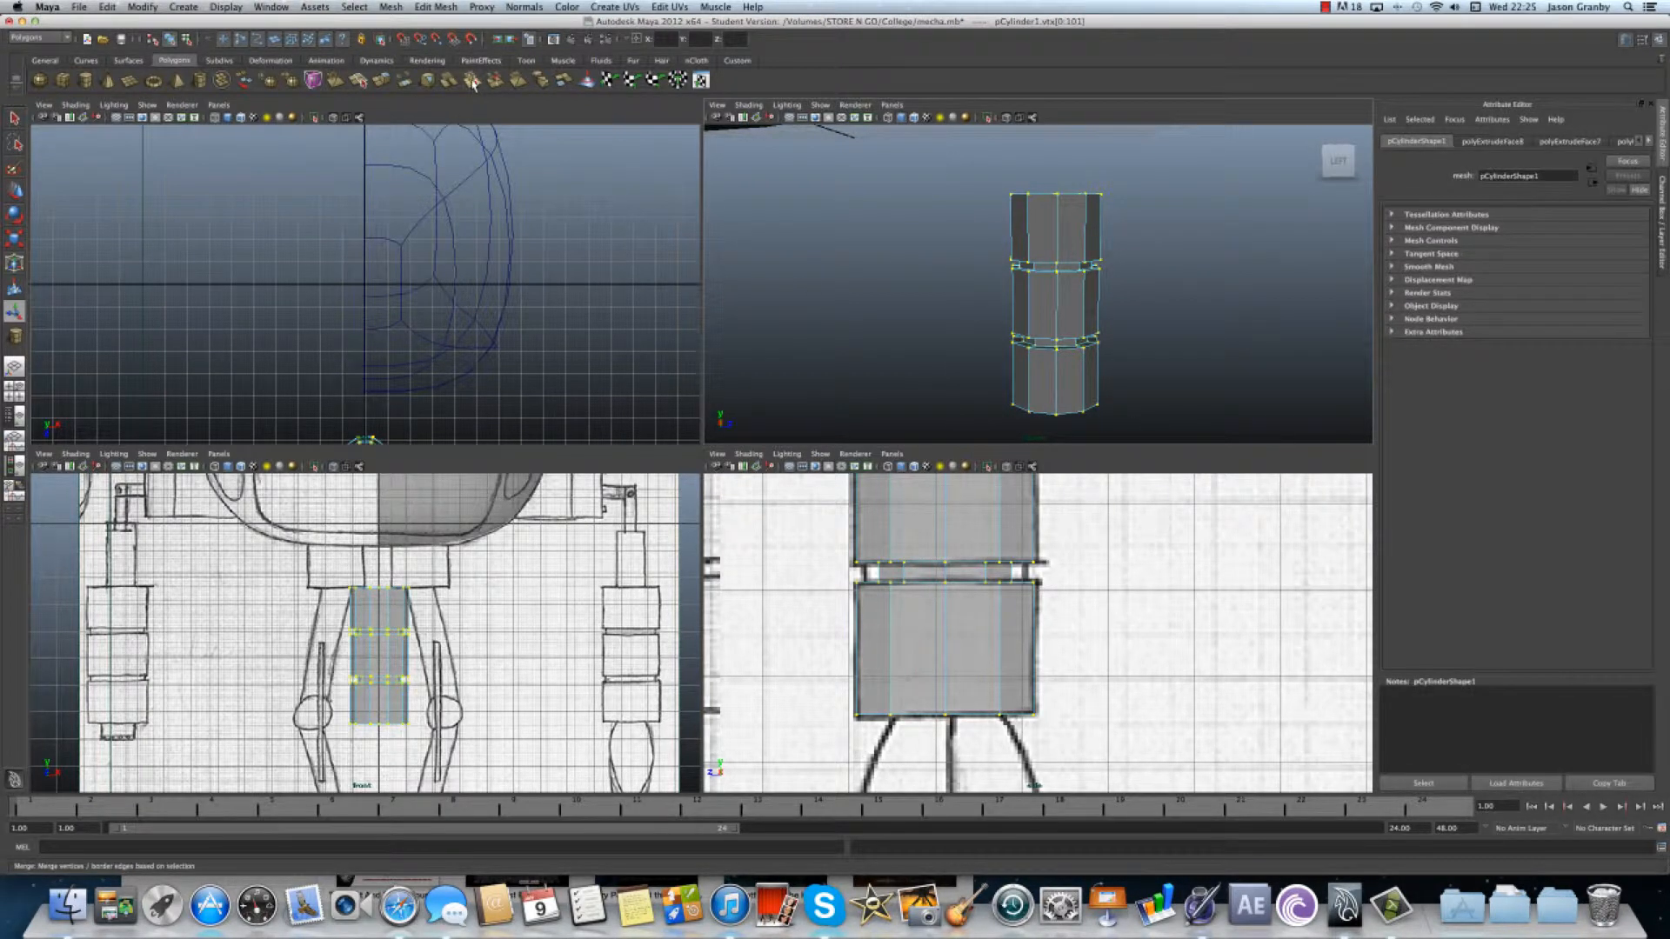
pyautogui.moveTo(473, 82)
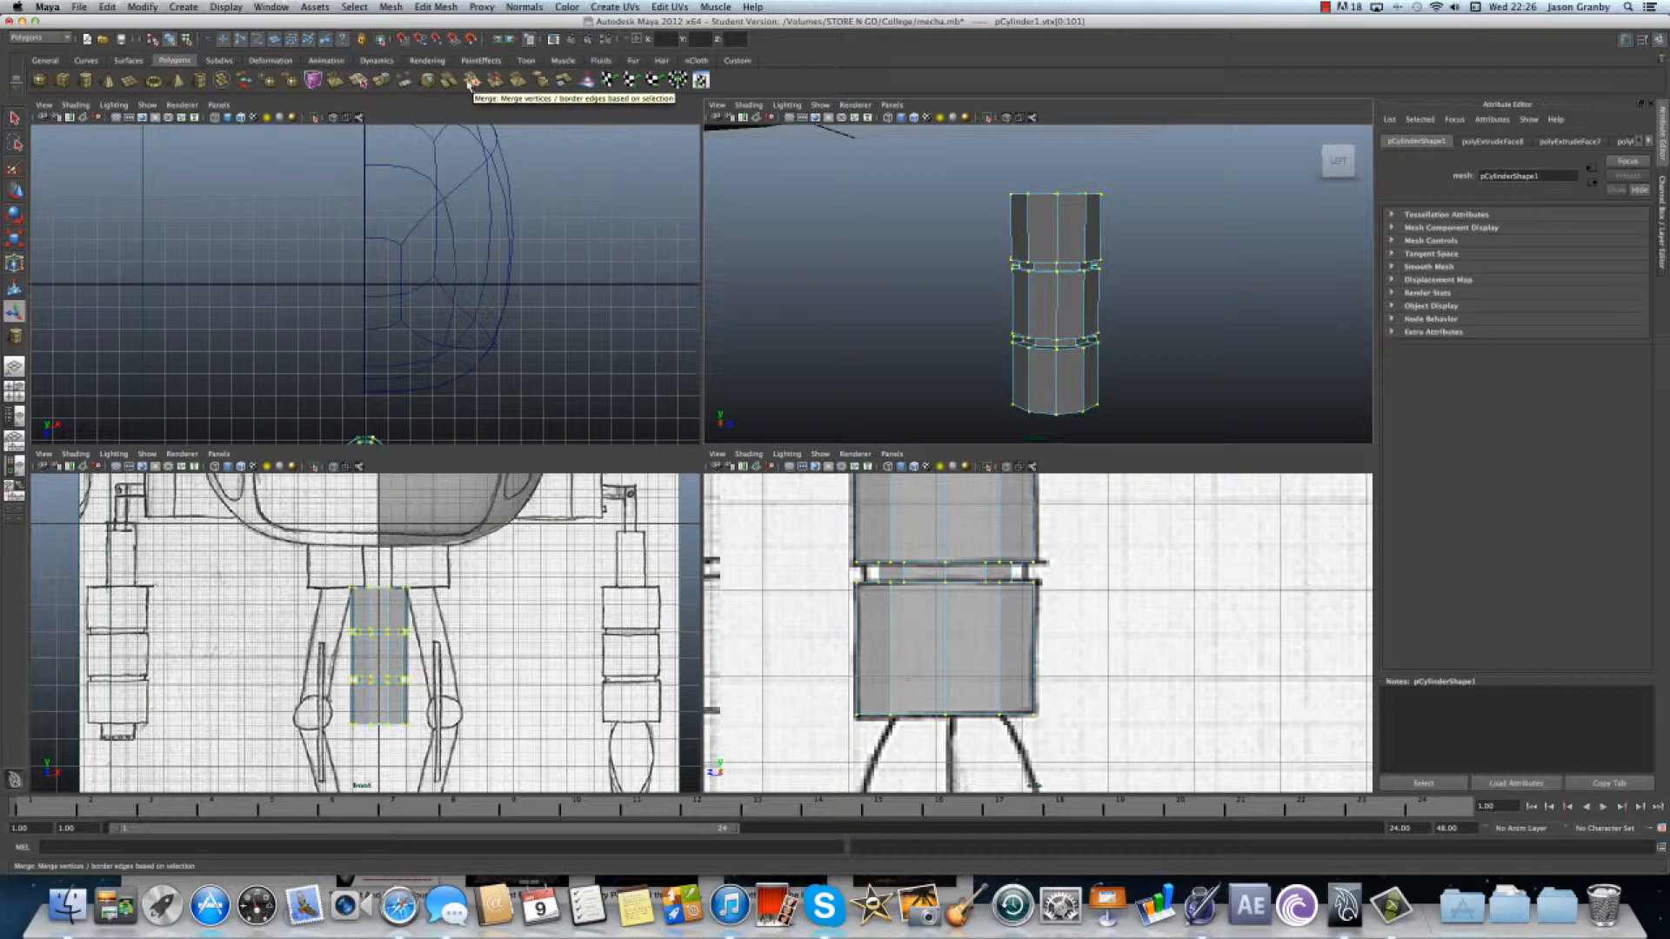
# - Merge the cylinder's overlapping vertices and return to Object Mode
pyautogui.click(460, 81)
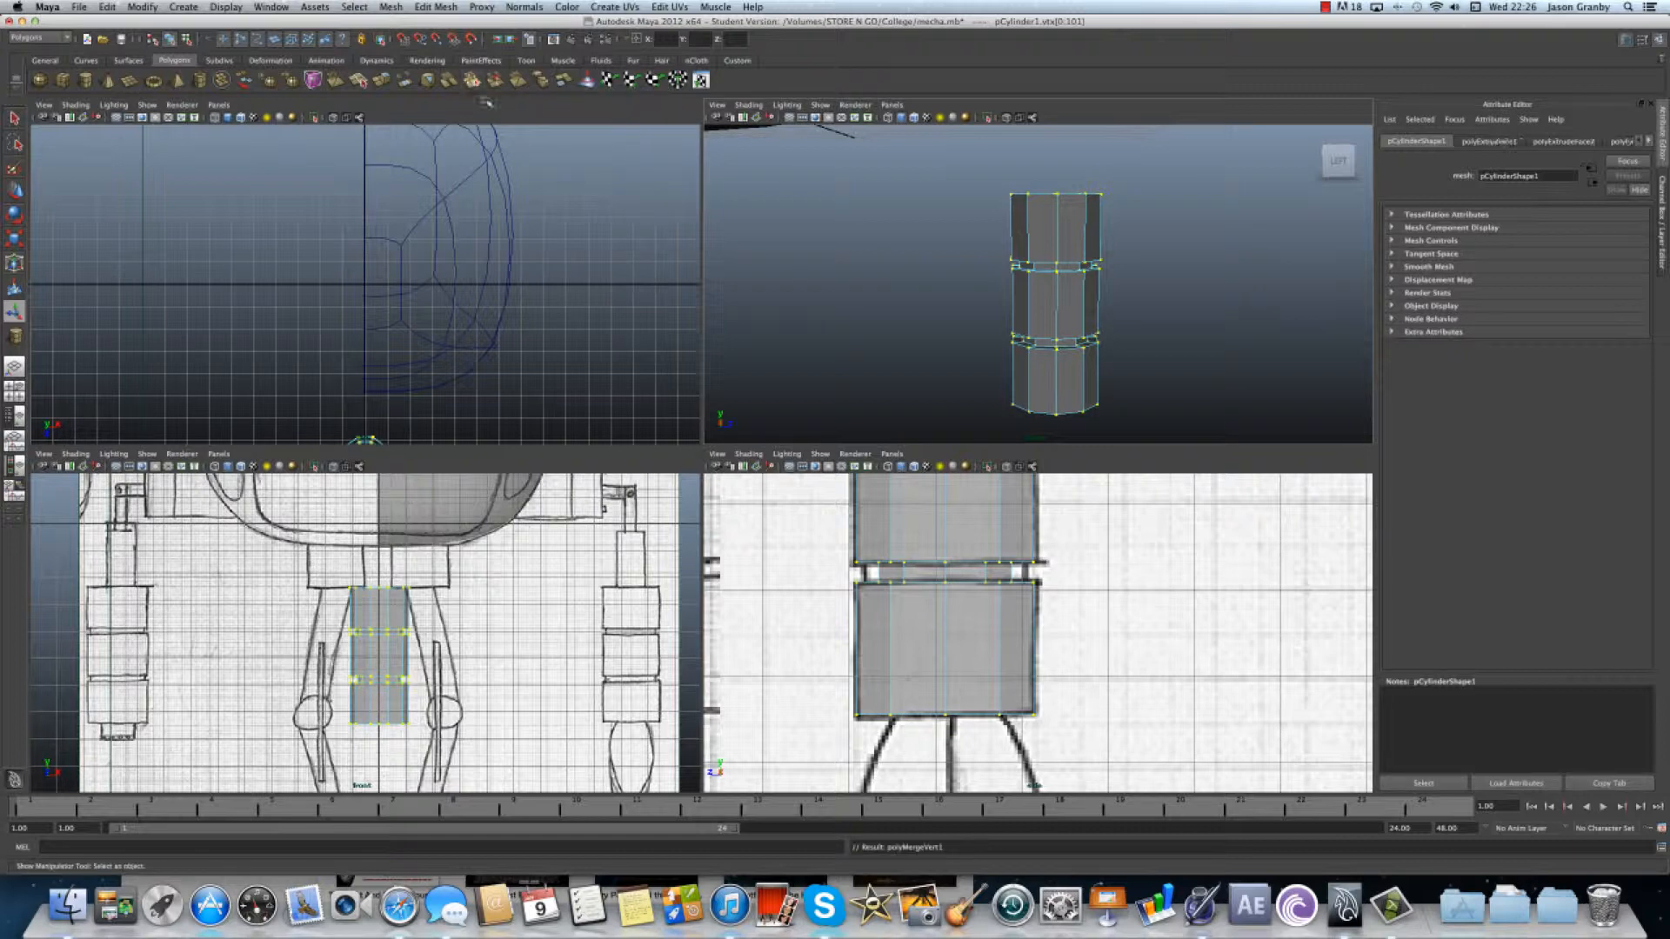
pyautogui.rightClick(1066, 314)
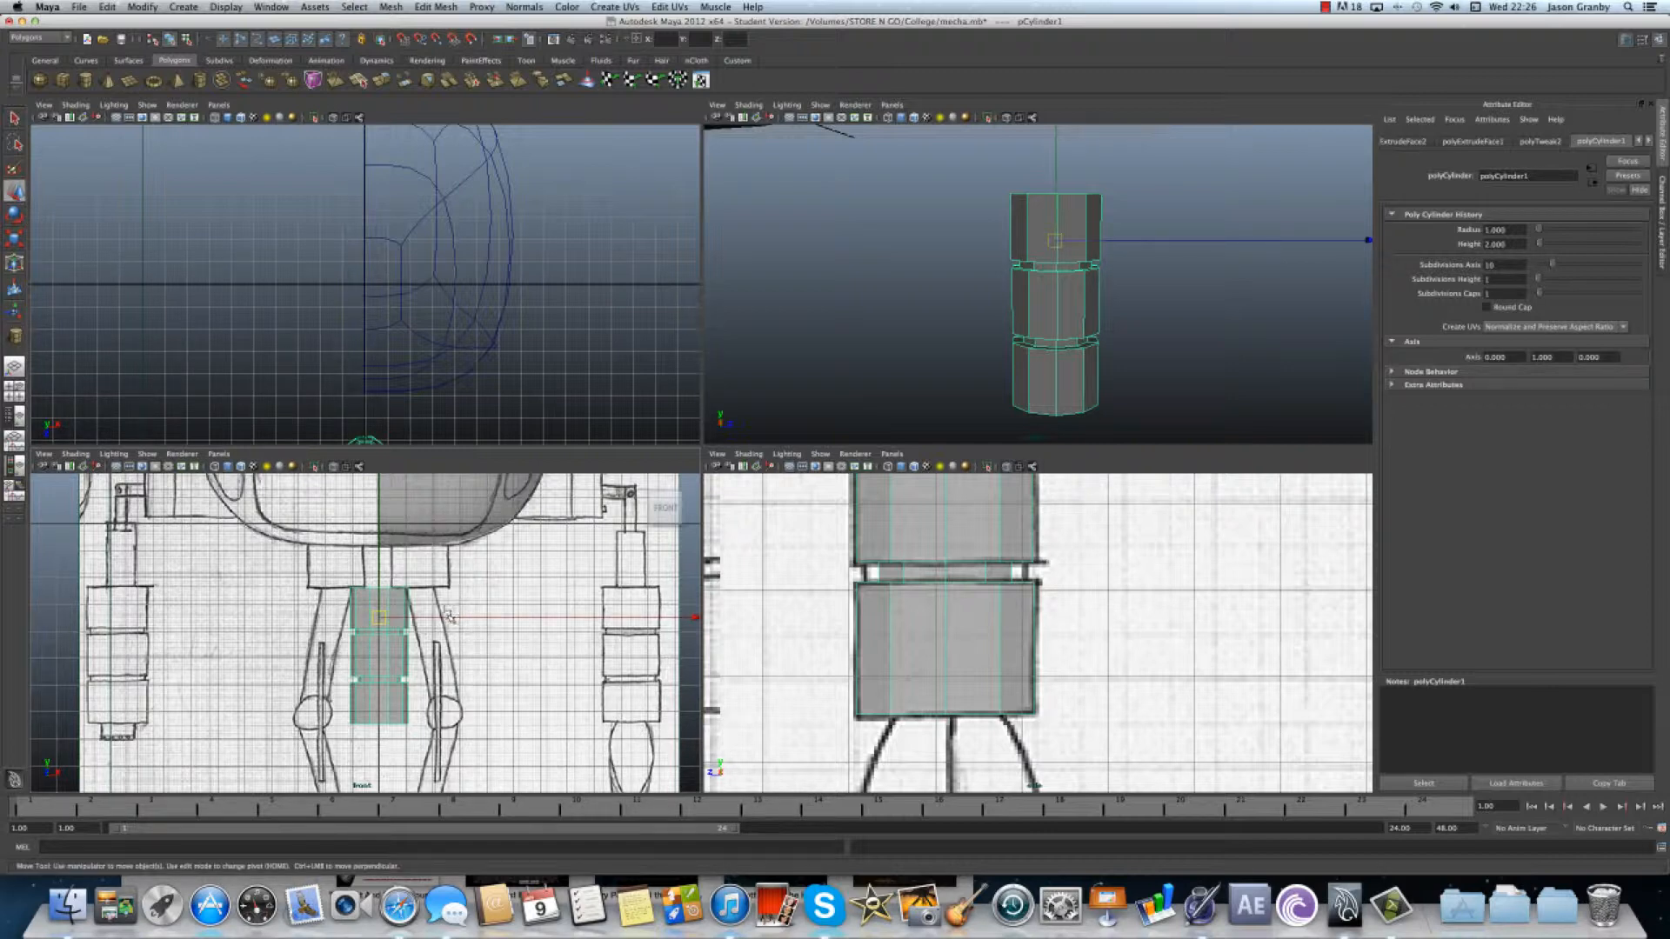
# - Slide the grooved cylinder along X onto the arm drawn at the sketch's right
pyautogui.moveTo(379, 617); pyautogui.dragTo(623, 618)
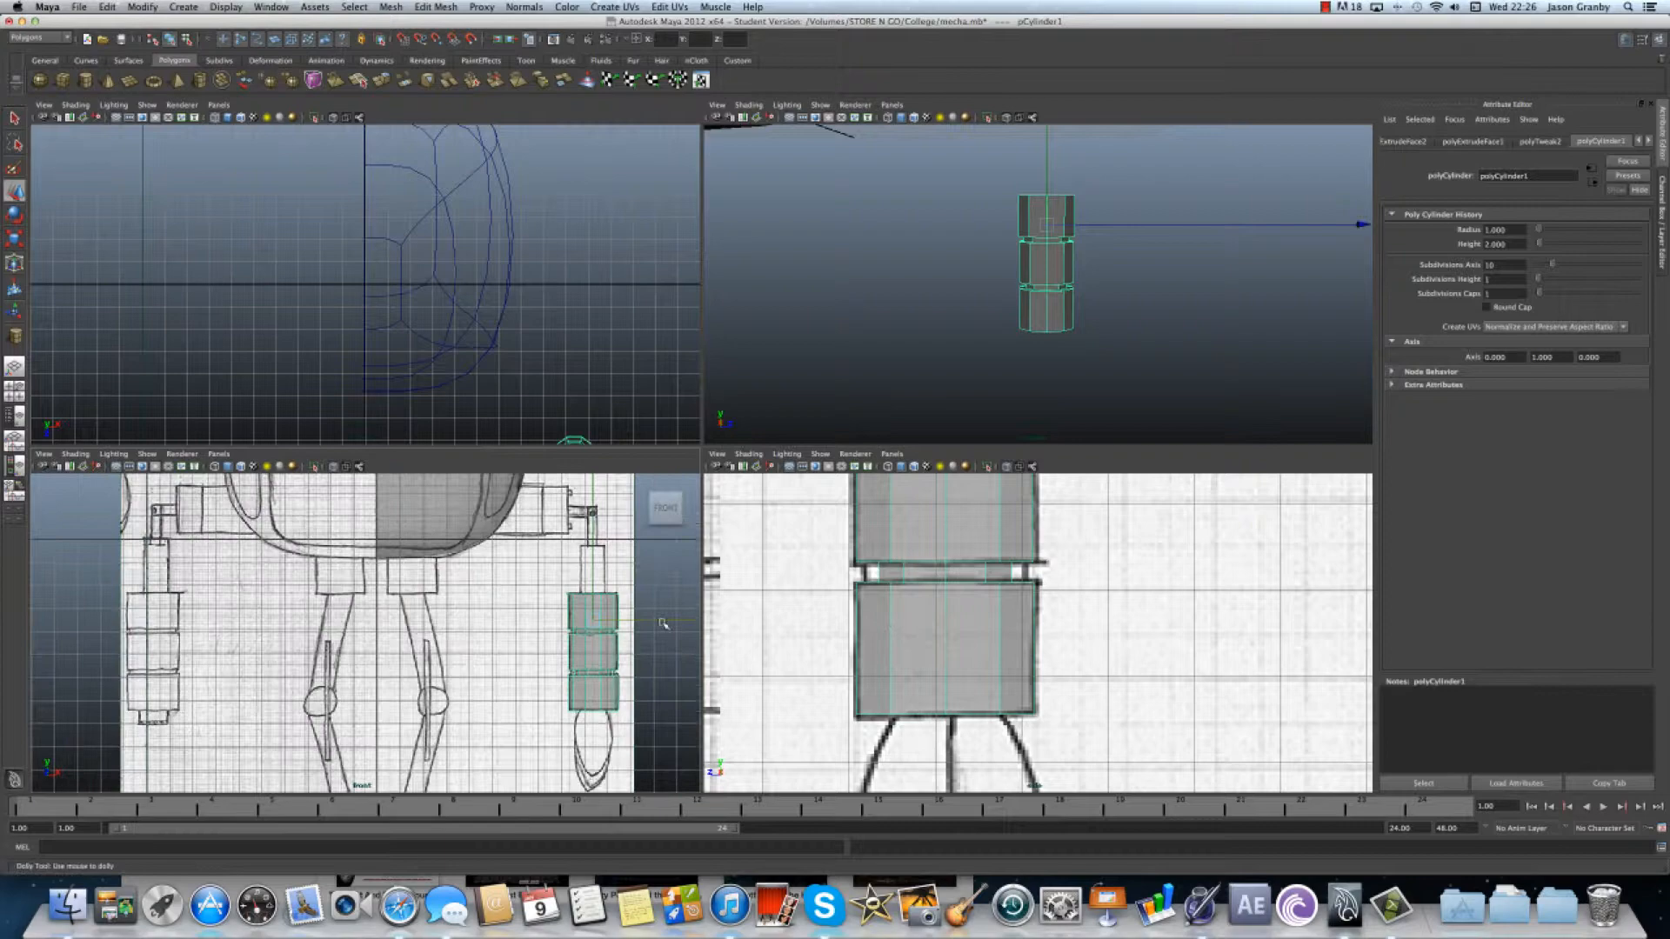
pyautogui.moveTo(660, 623); pyautogui.dragTo(603, 621)
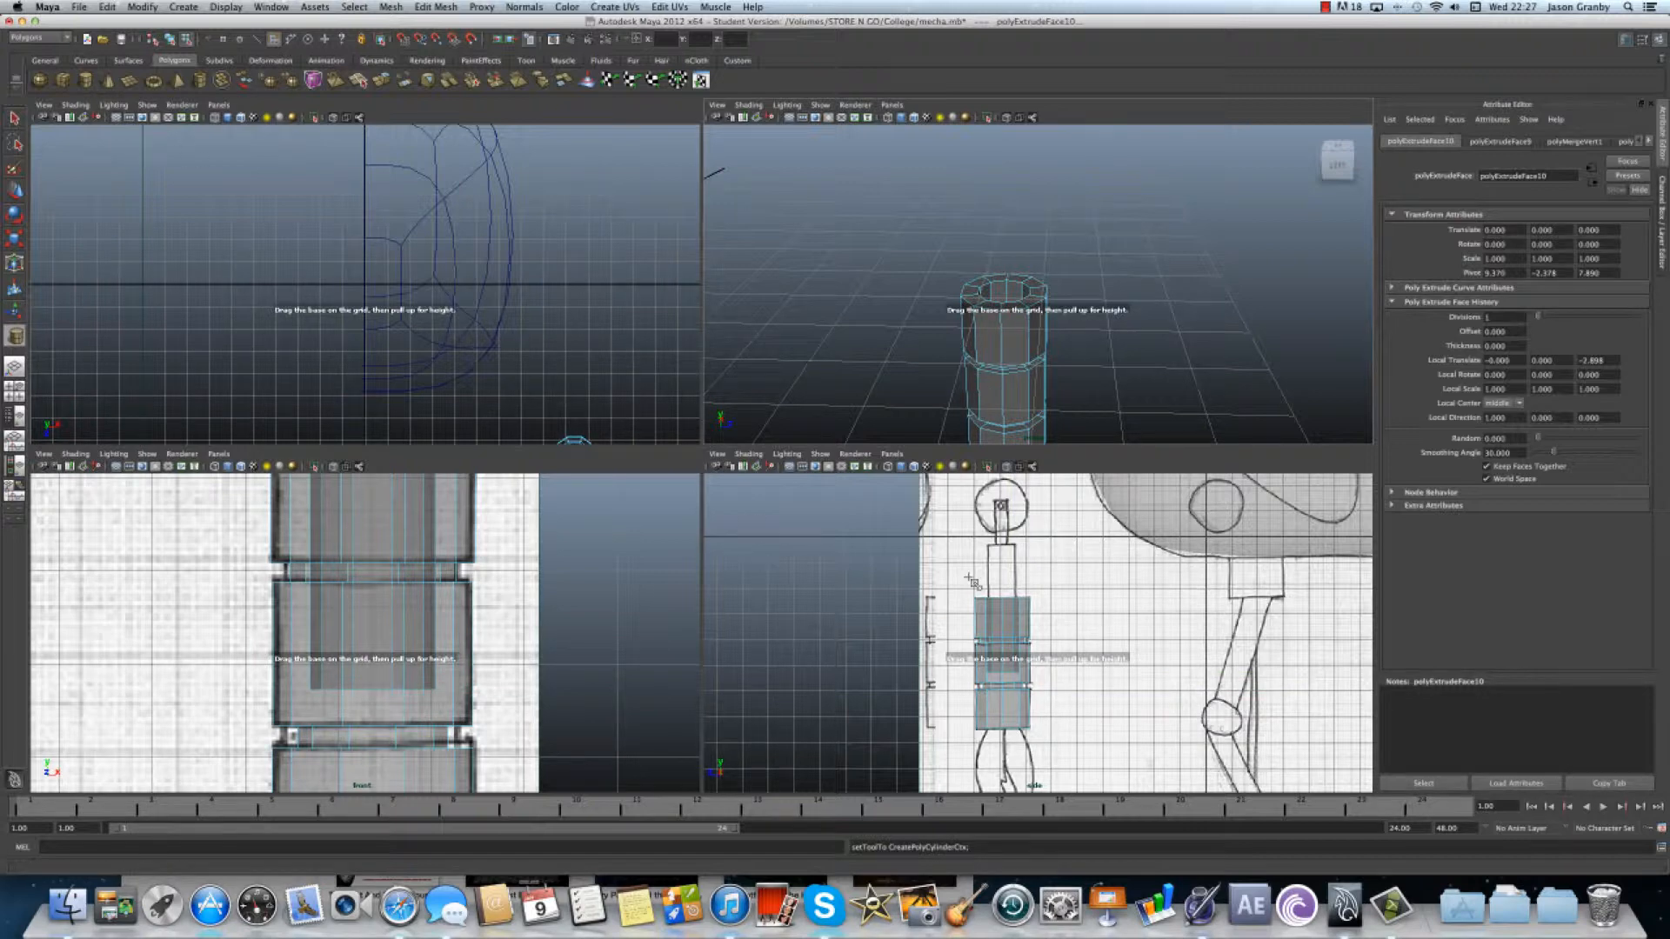
pyautogui.moveTo(1005, 638)
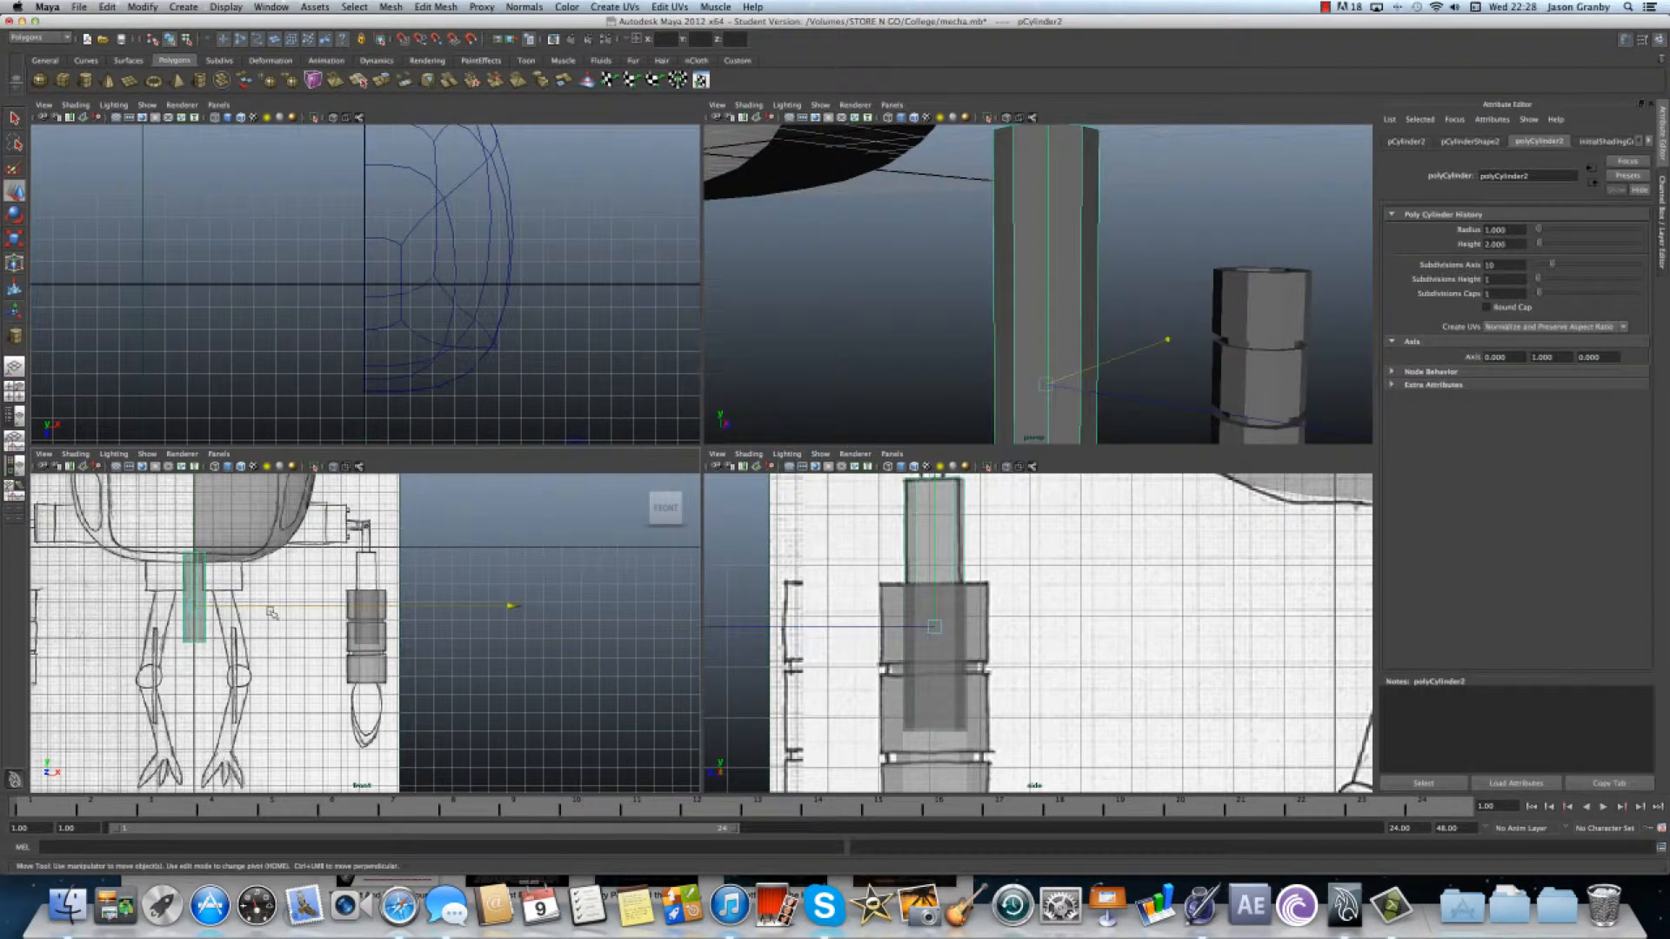
# - Move pCylinder2 over the arm and settle the rod into its top
pyautogui.moveTo(271, 612); pyautogui.dragTo(448, 608)
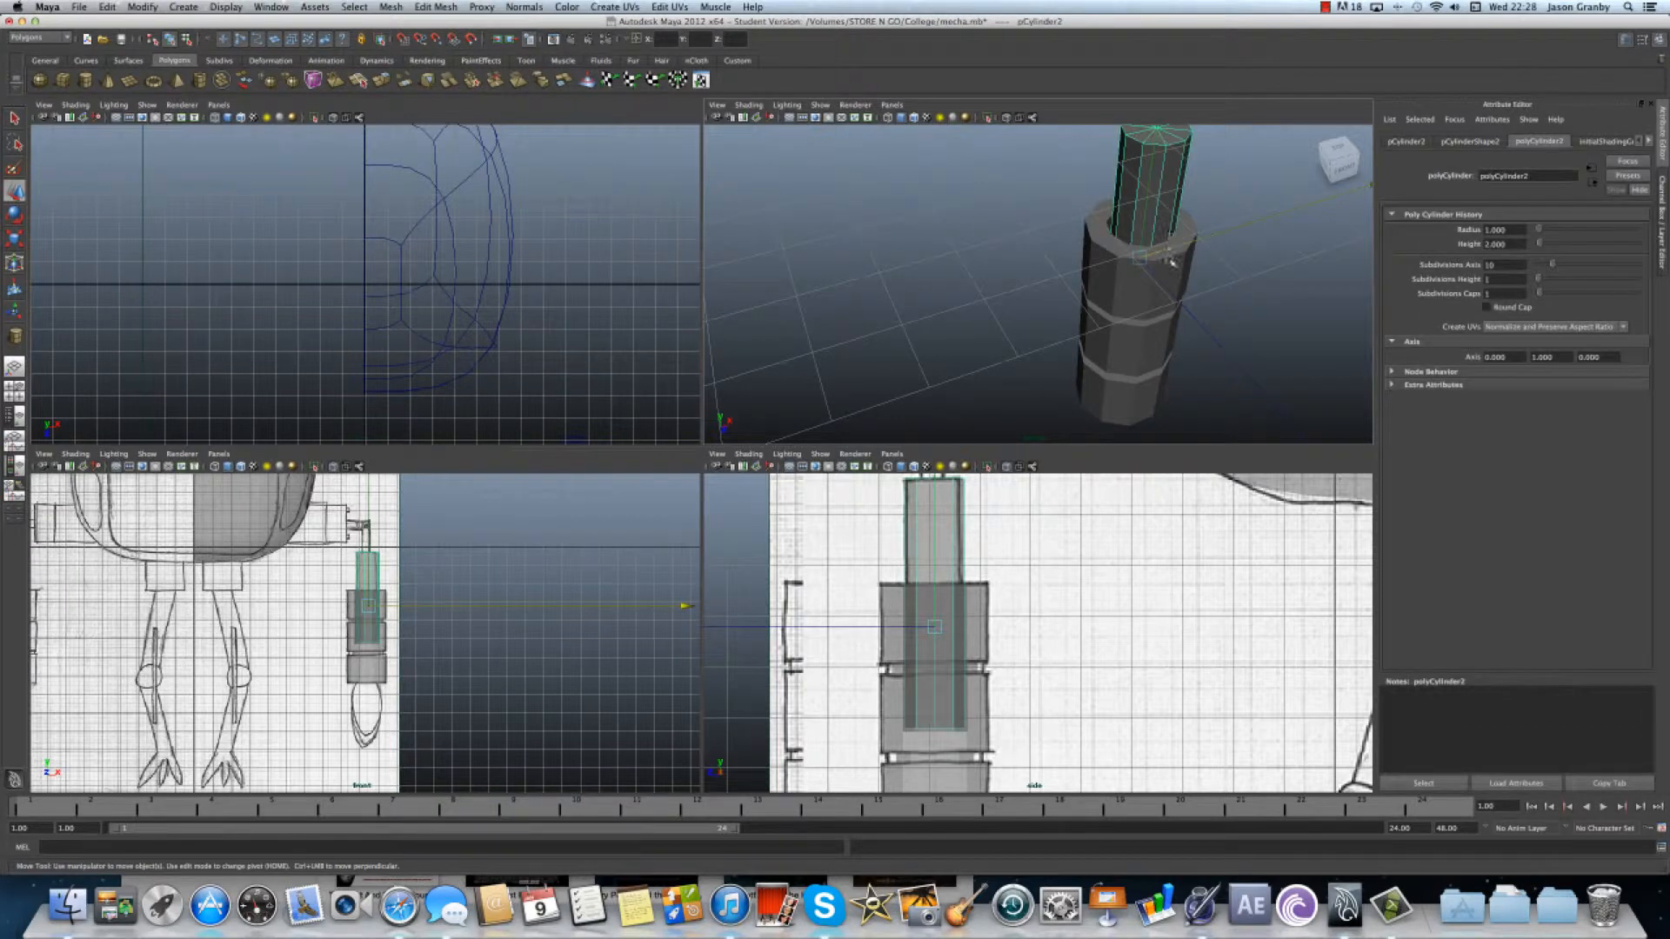
pyautogui.moveTo(1167, 256); pyautogui.dragTo(1161, 294)
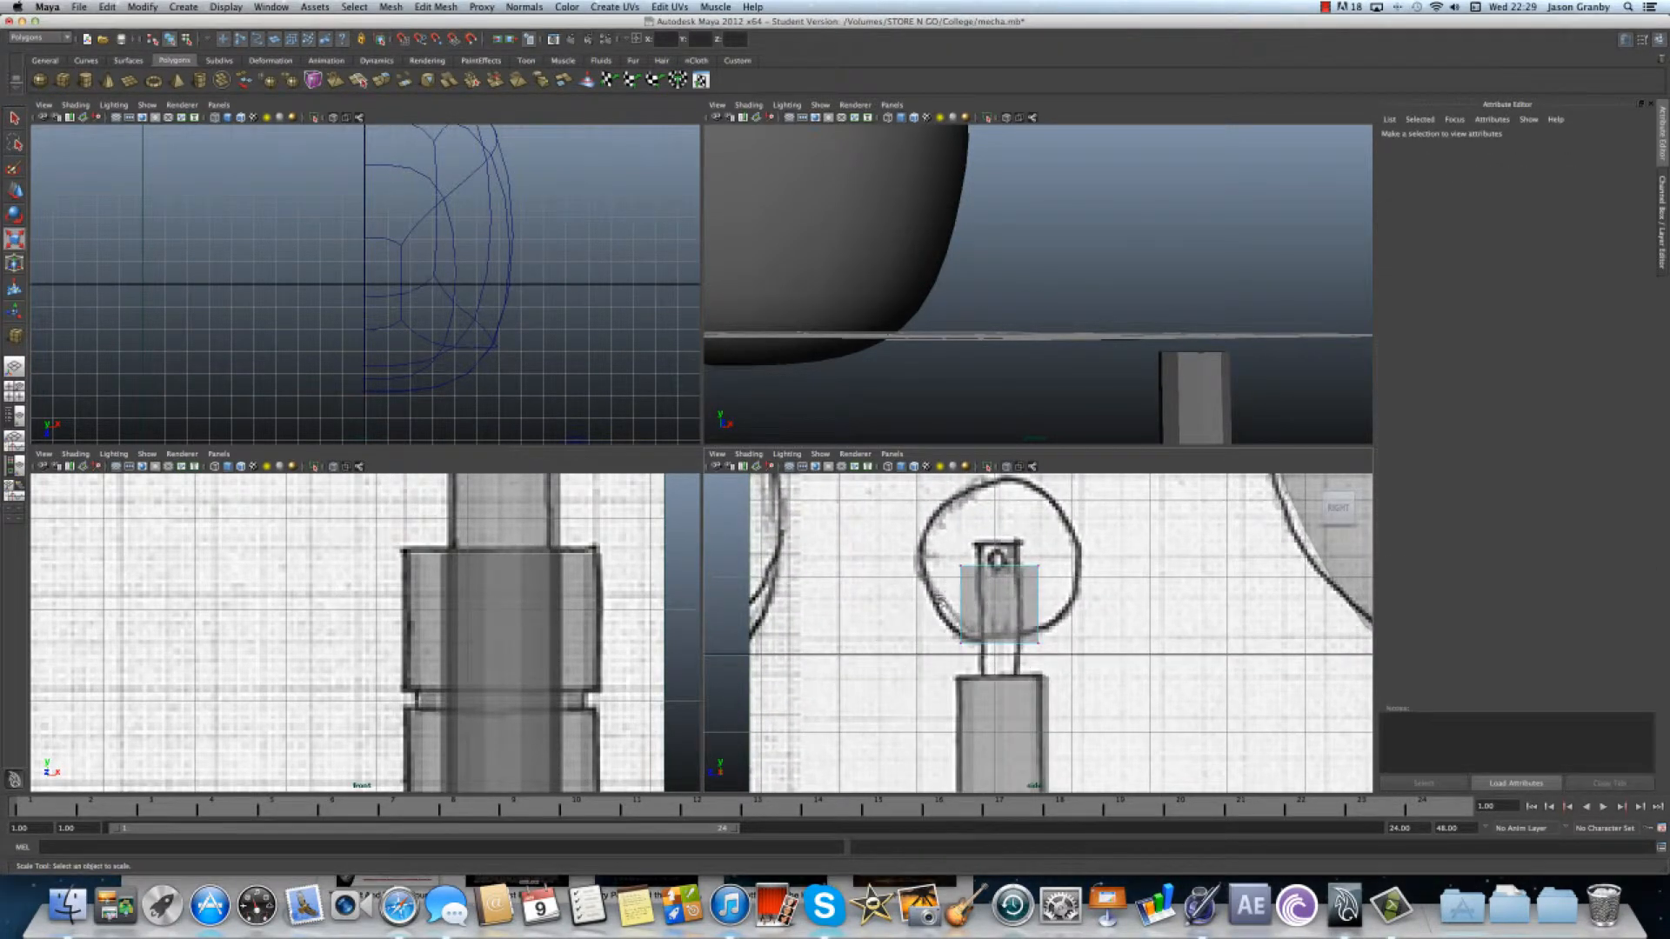
# - Select one end of the new box and stretch it toward the sketched connector
pyautogui.click(962, 604)
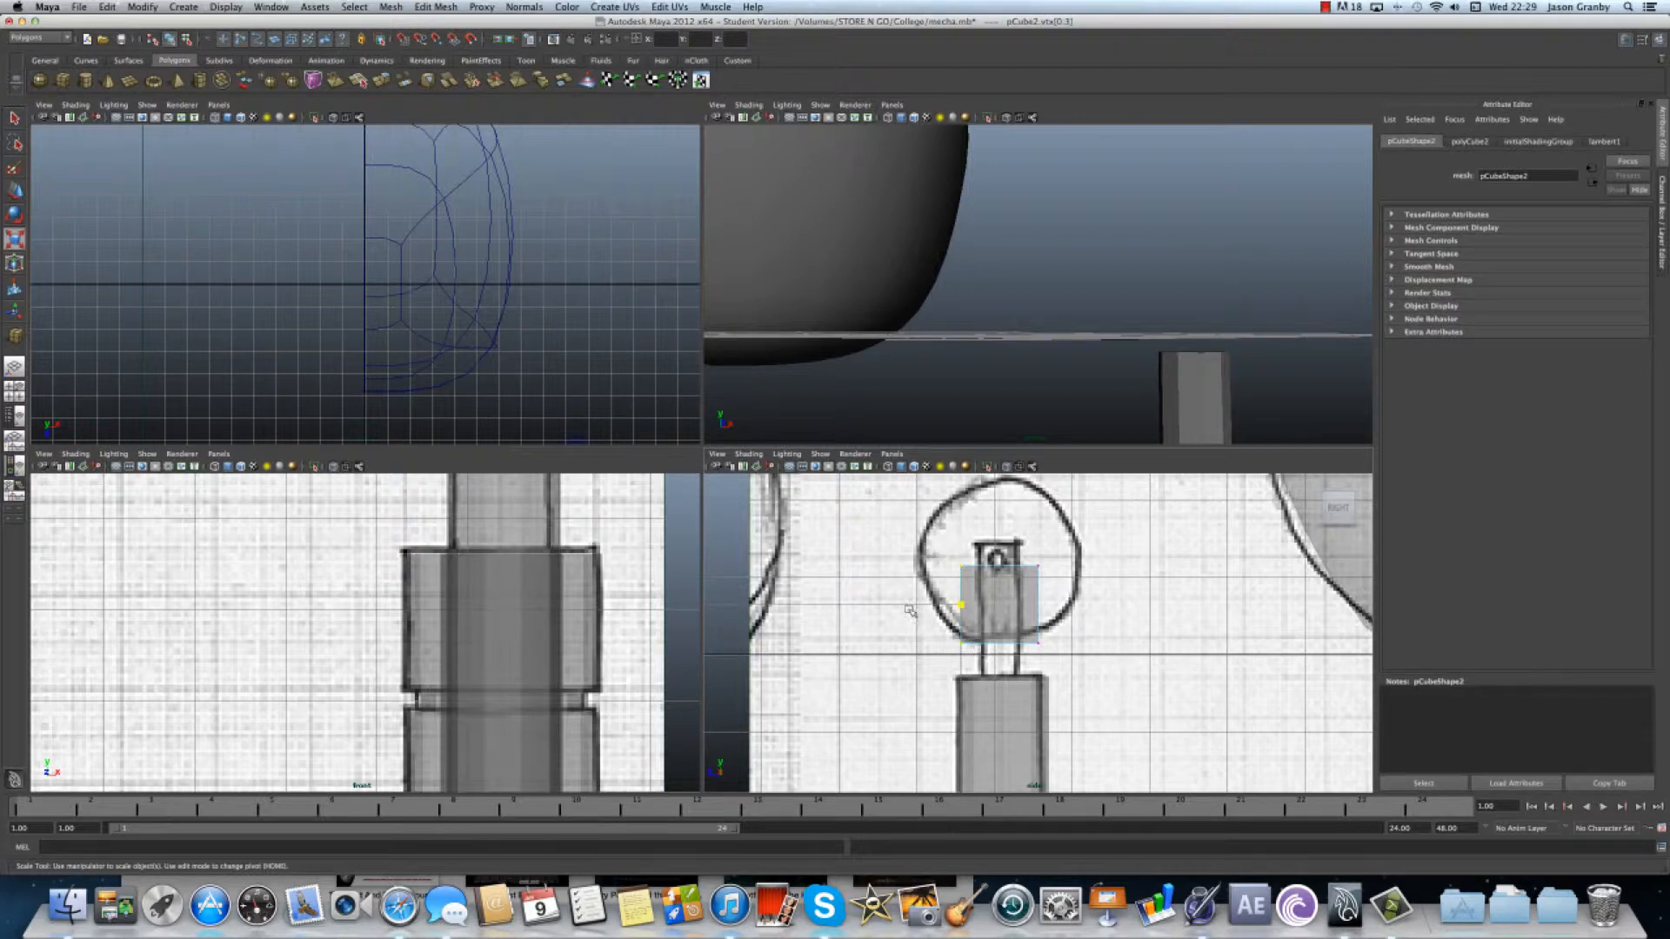
pyautogui.moveTo(958, 605); pyautogui.dragTo(958, 597)
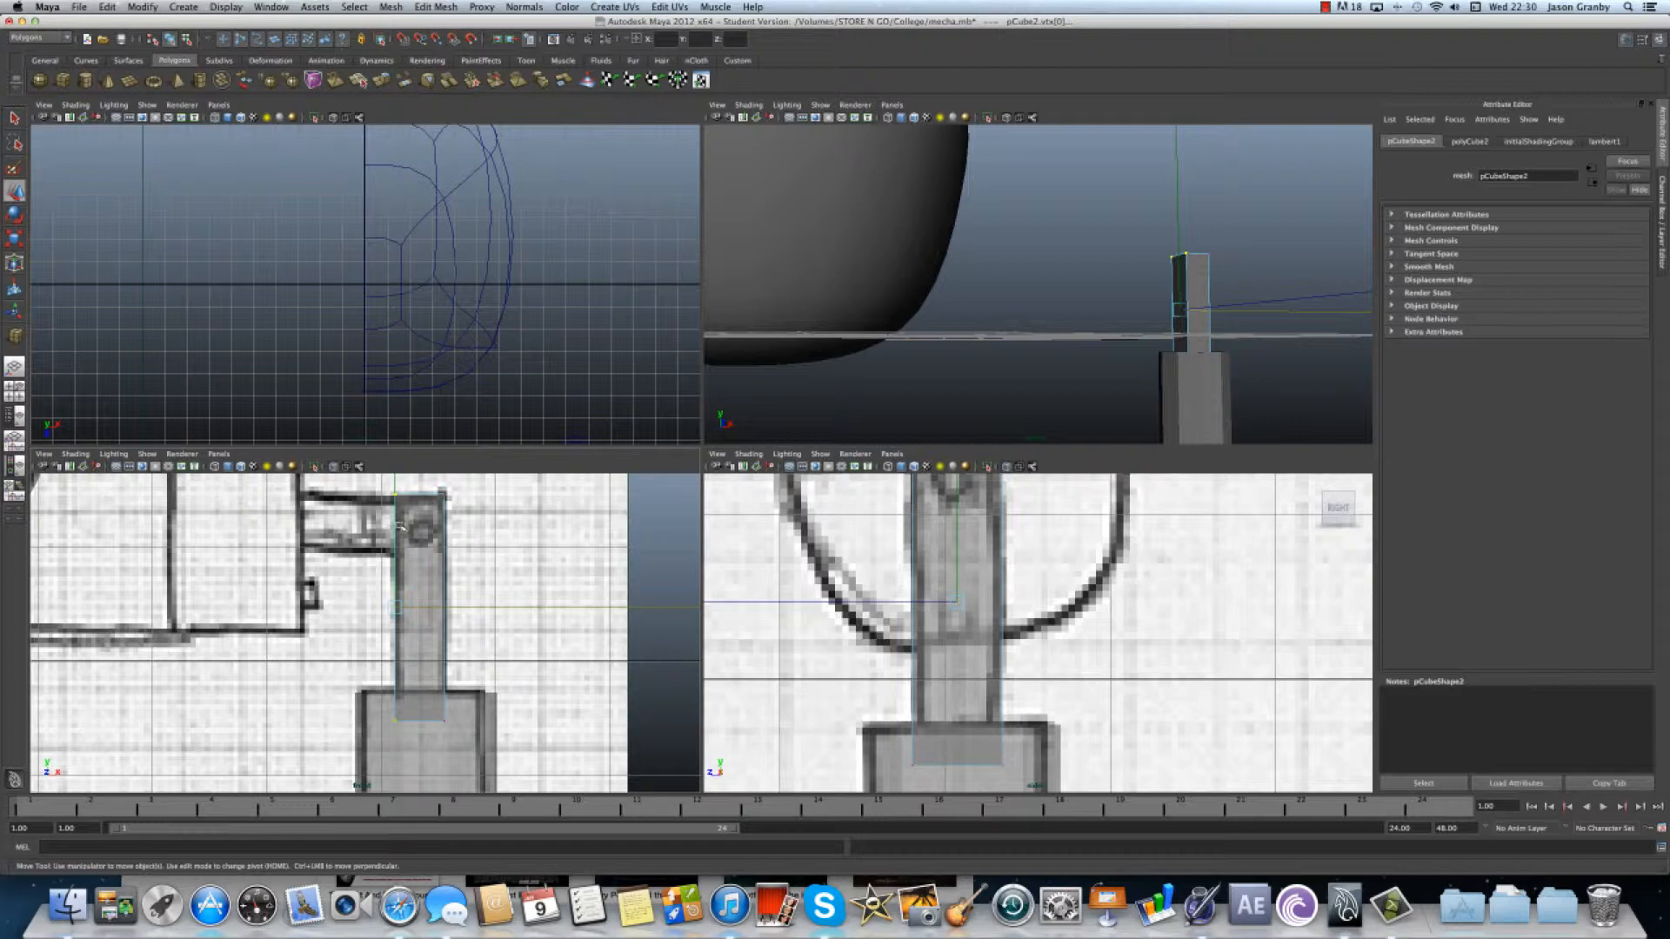
pyautogui.moveTo(751, 614)
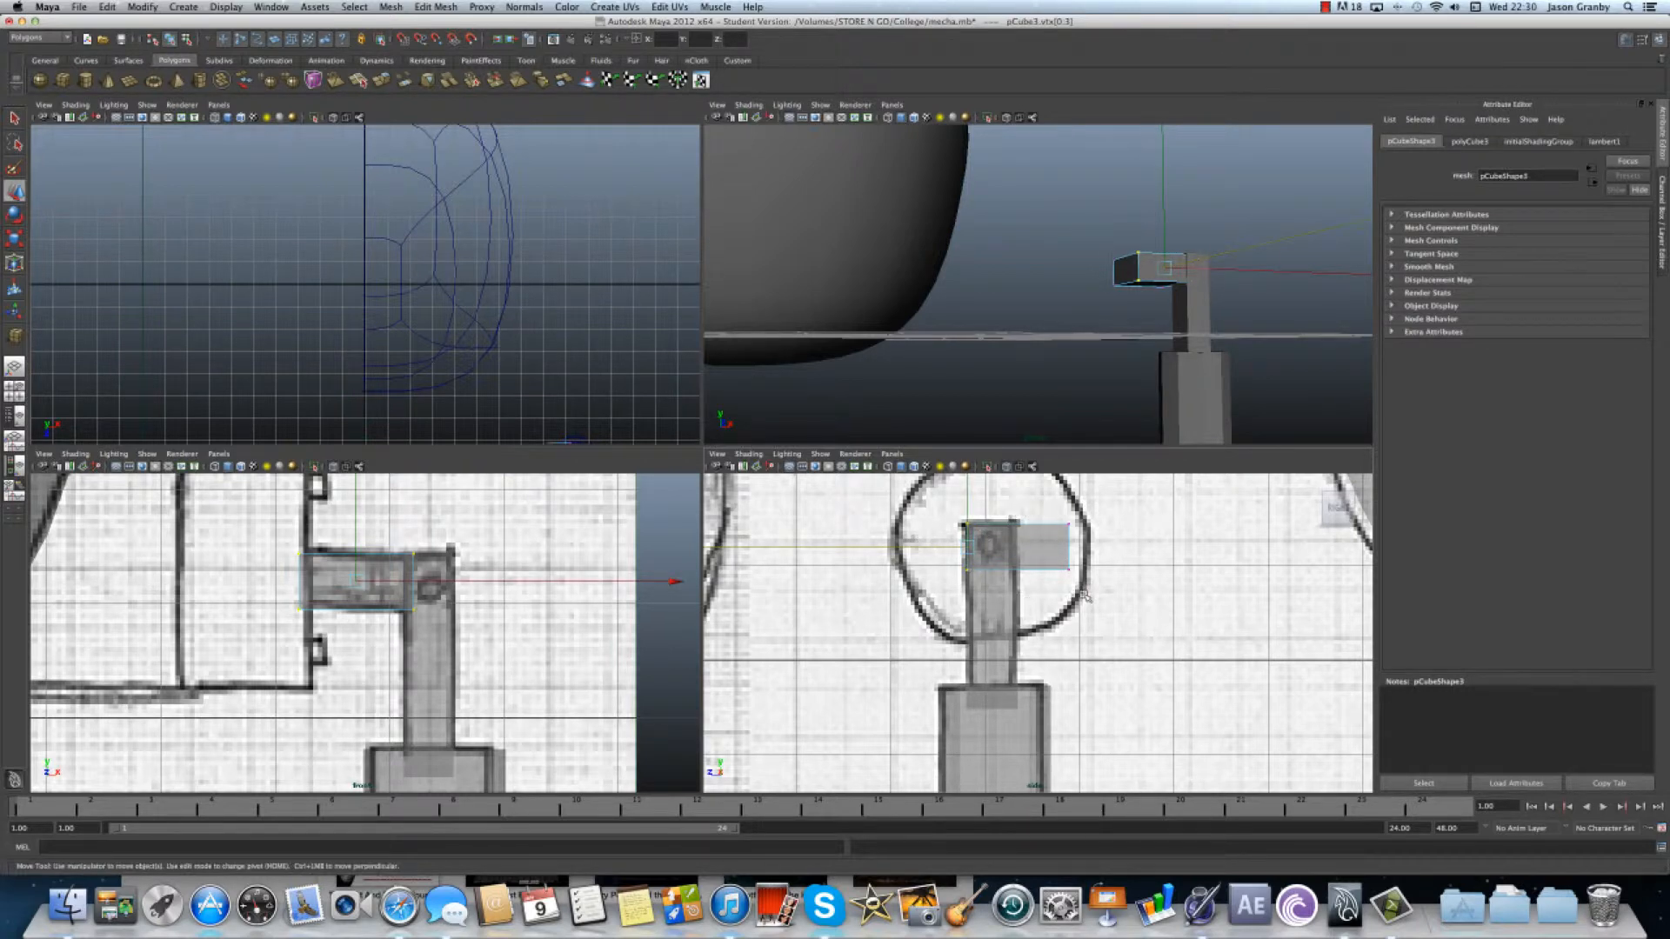
# - Slide the flat horizontal block over the upright connector toward the body
pyautogui.moveTo(1086, 597); pyautogui.dragTo(932, 546)
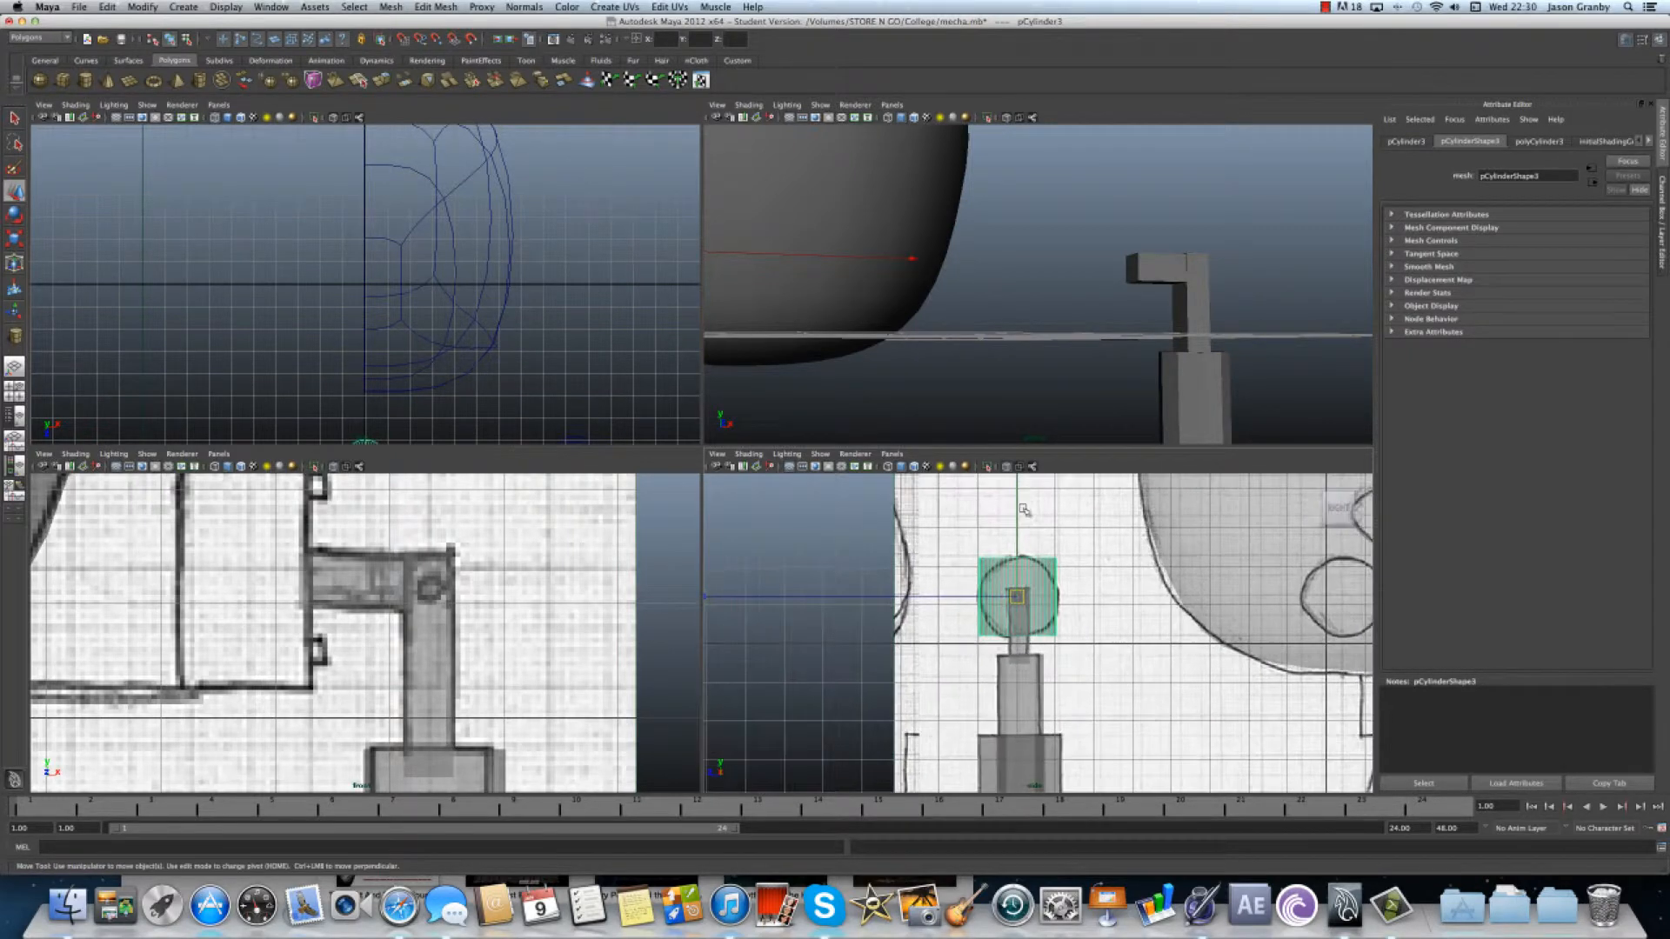
# - Shrink the new sideways cylinder into a small bolt at the elbow joint
pyautogui.click(1544, 141)
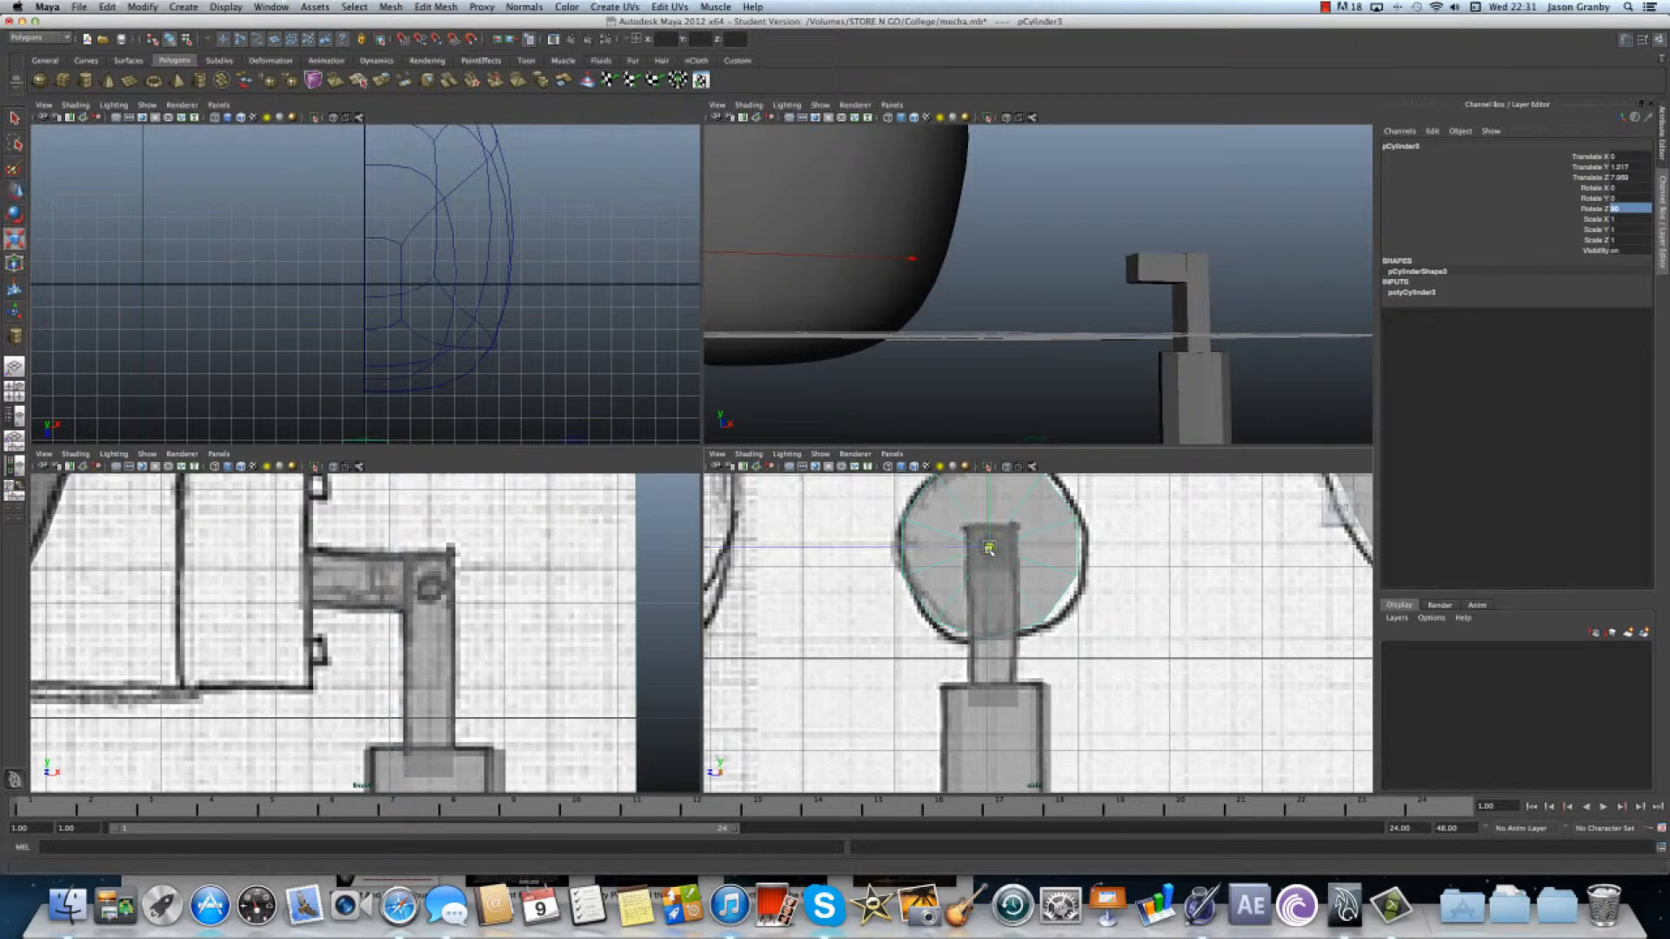
pyautogui.moveTo(988, 547); pyautogui.dragTo(869, 552)
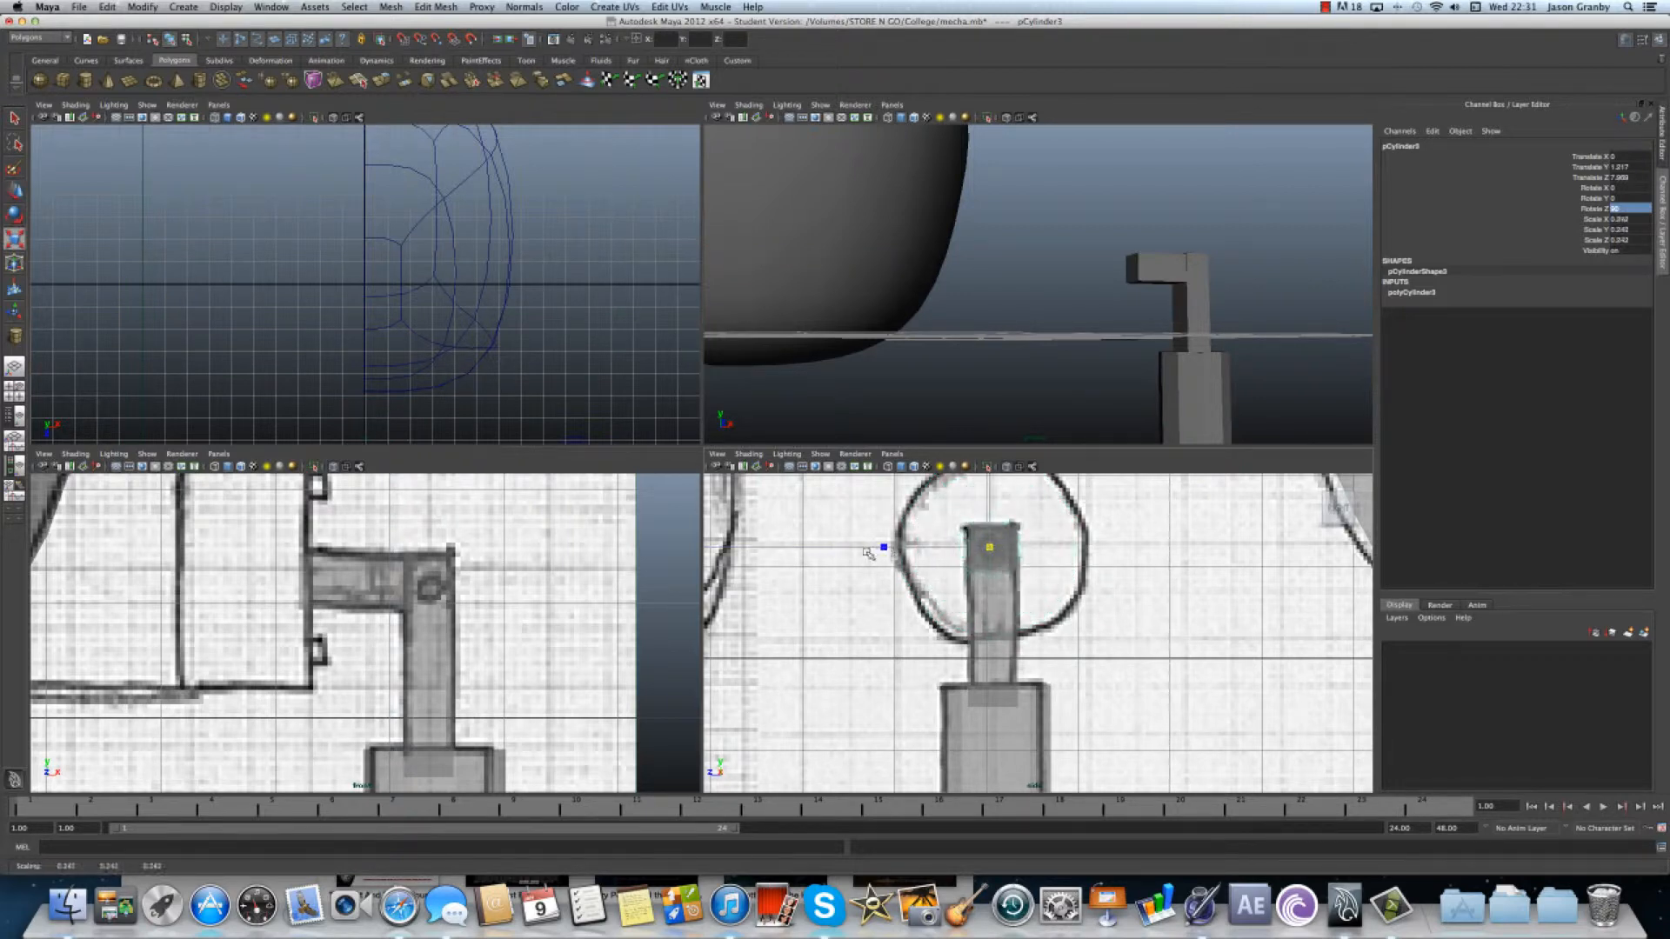
pyautogui.moveTo(882, 546); pyautogui.dragTo(853, 556)
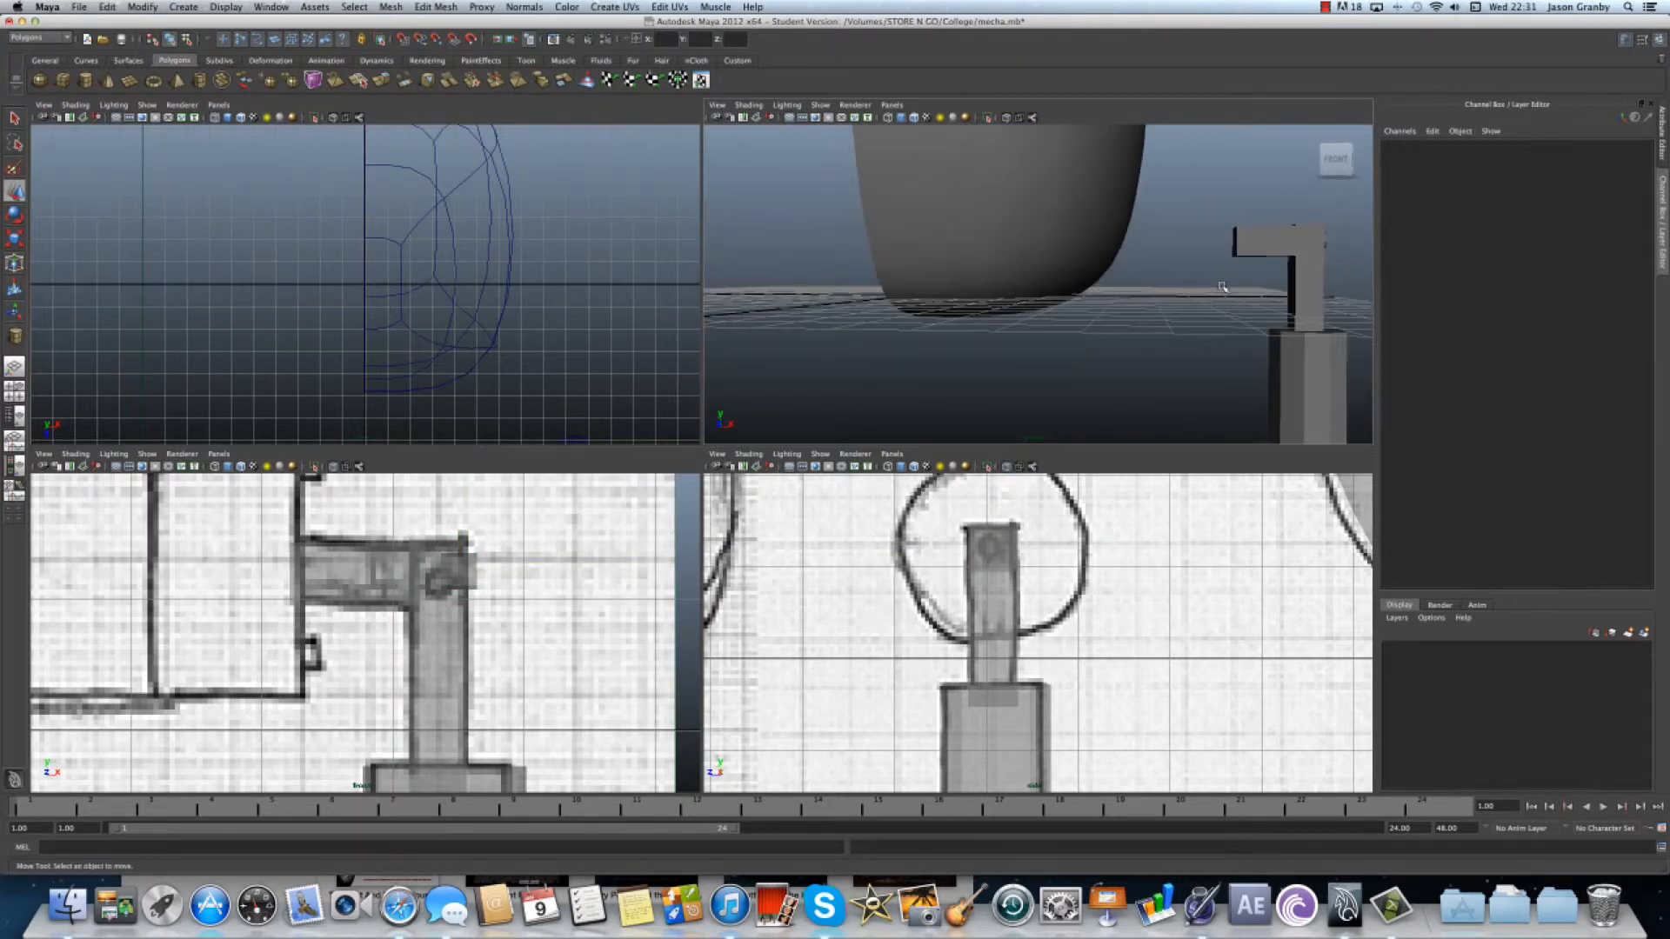
pyautogui.moveTo(1223, 285); pyautogui.dragTo(1062, 293)
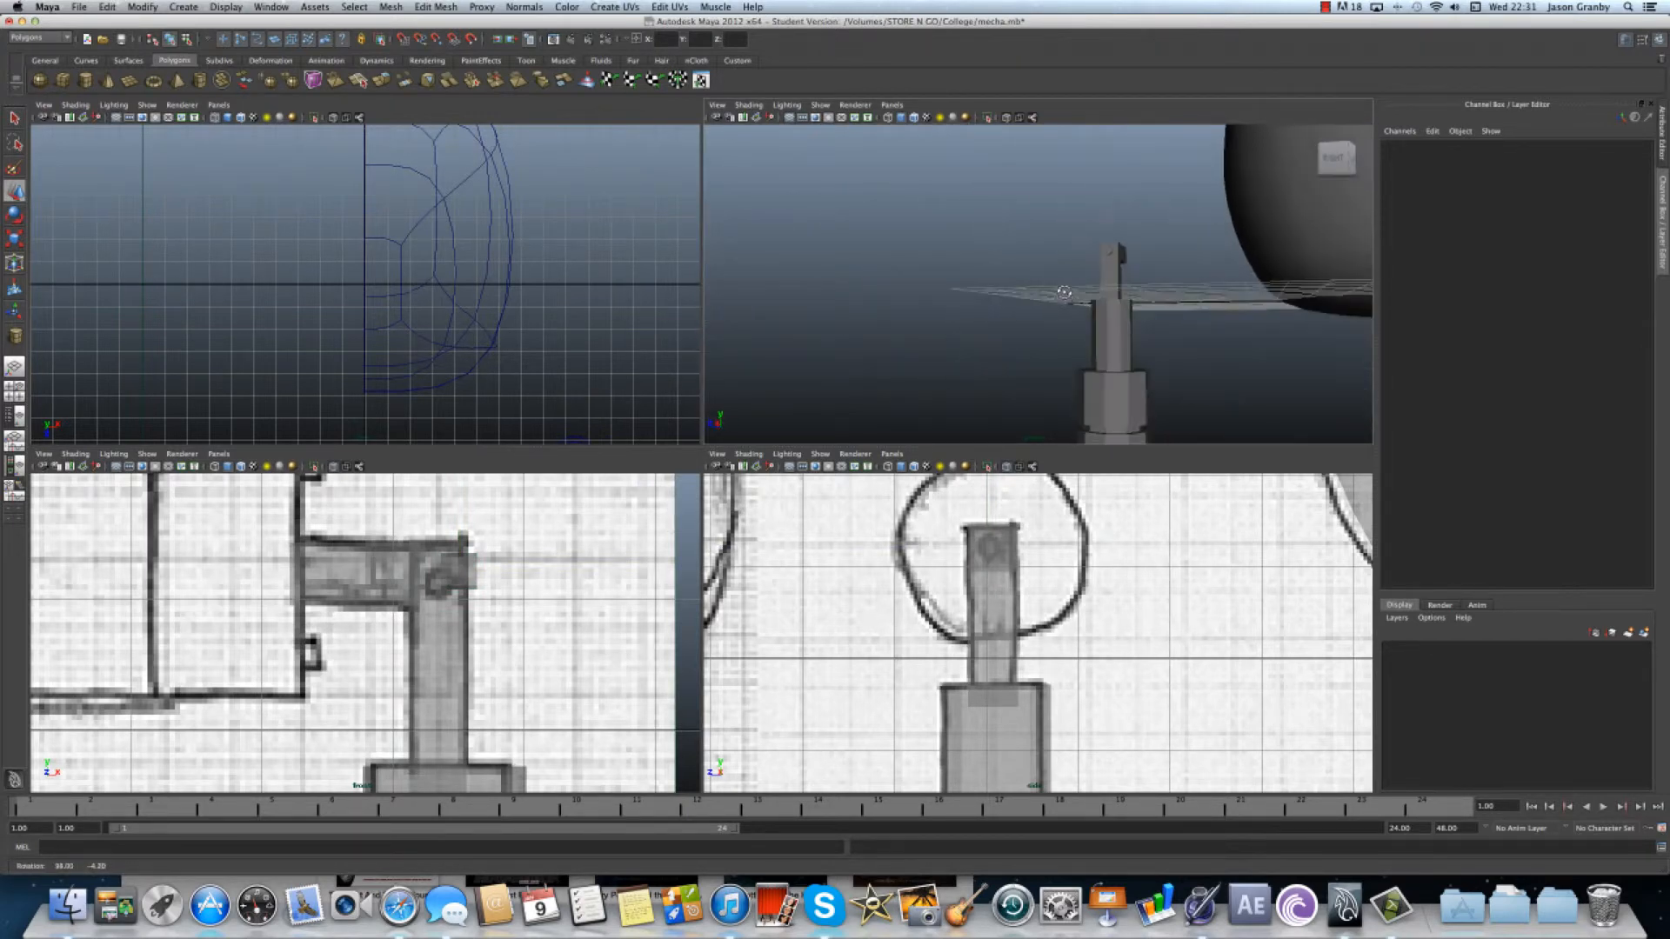
pyautogui.moveTo(1054, 293); pyautogui.dragTo(1177, 361)
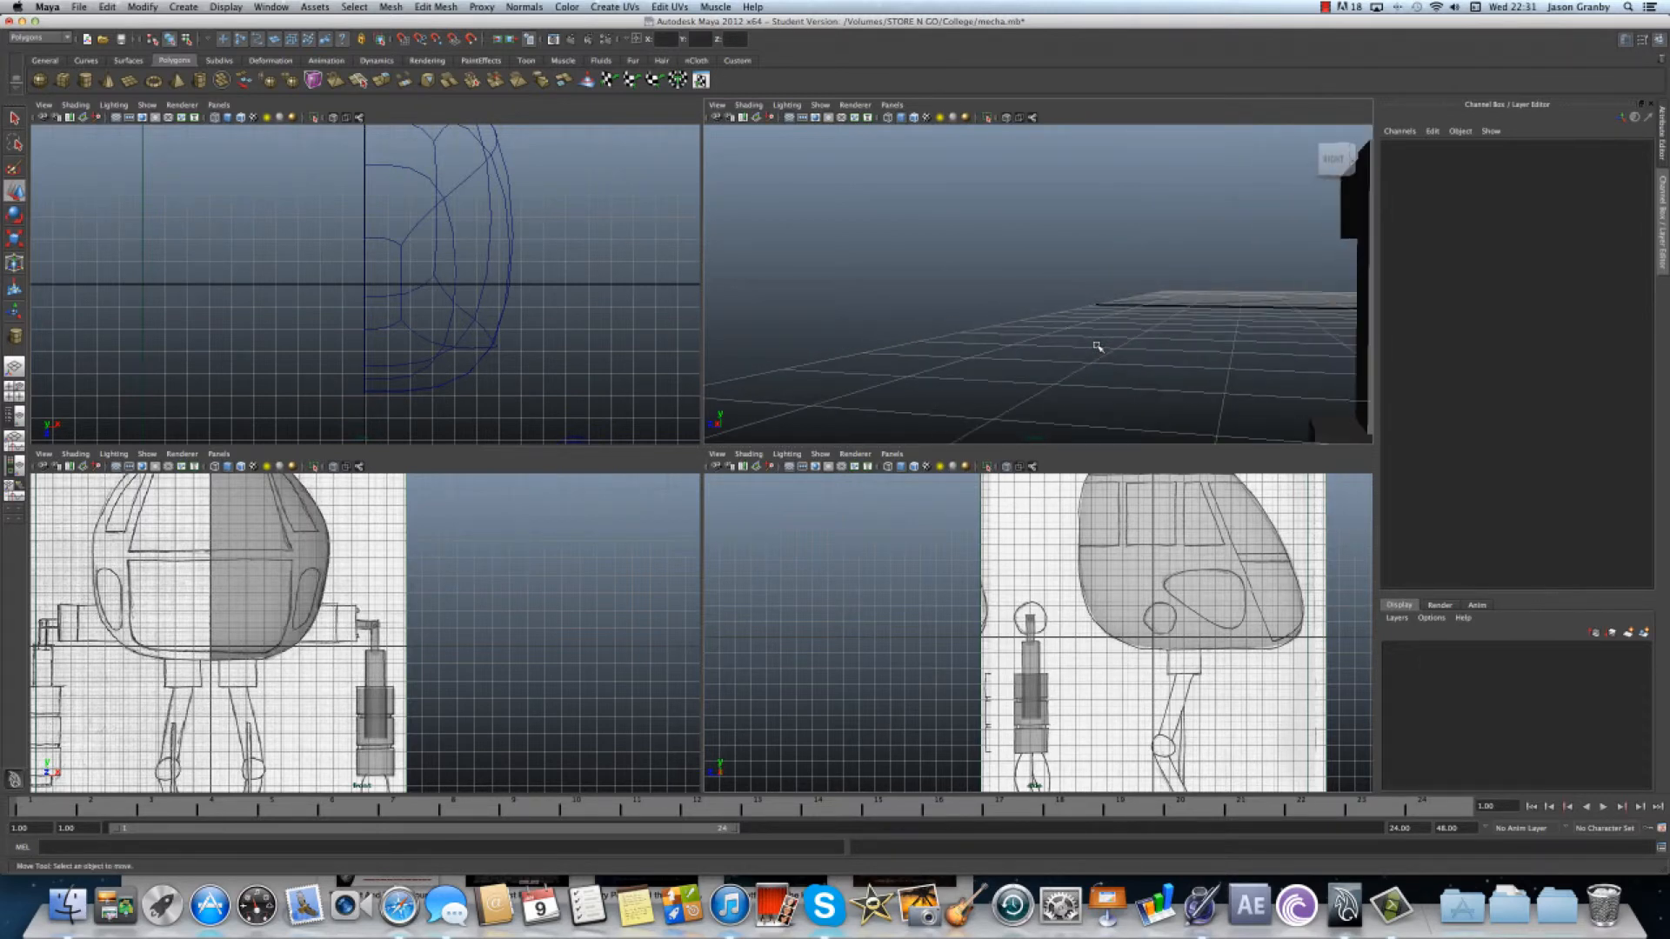
pyautogui.moveTo(1098, 346); pyautogui.dragTo(1079, 357)
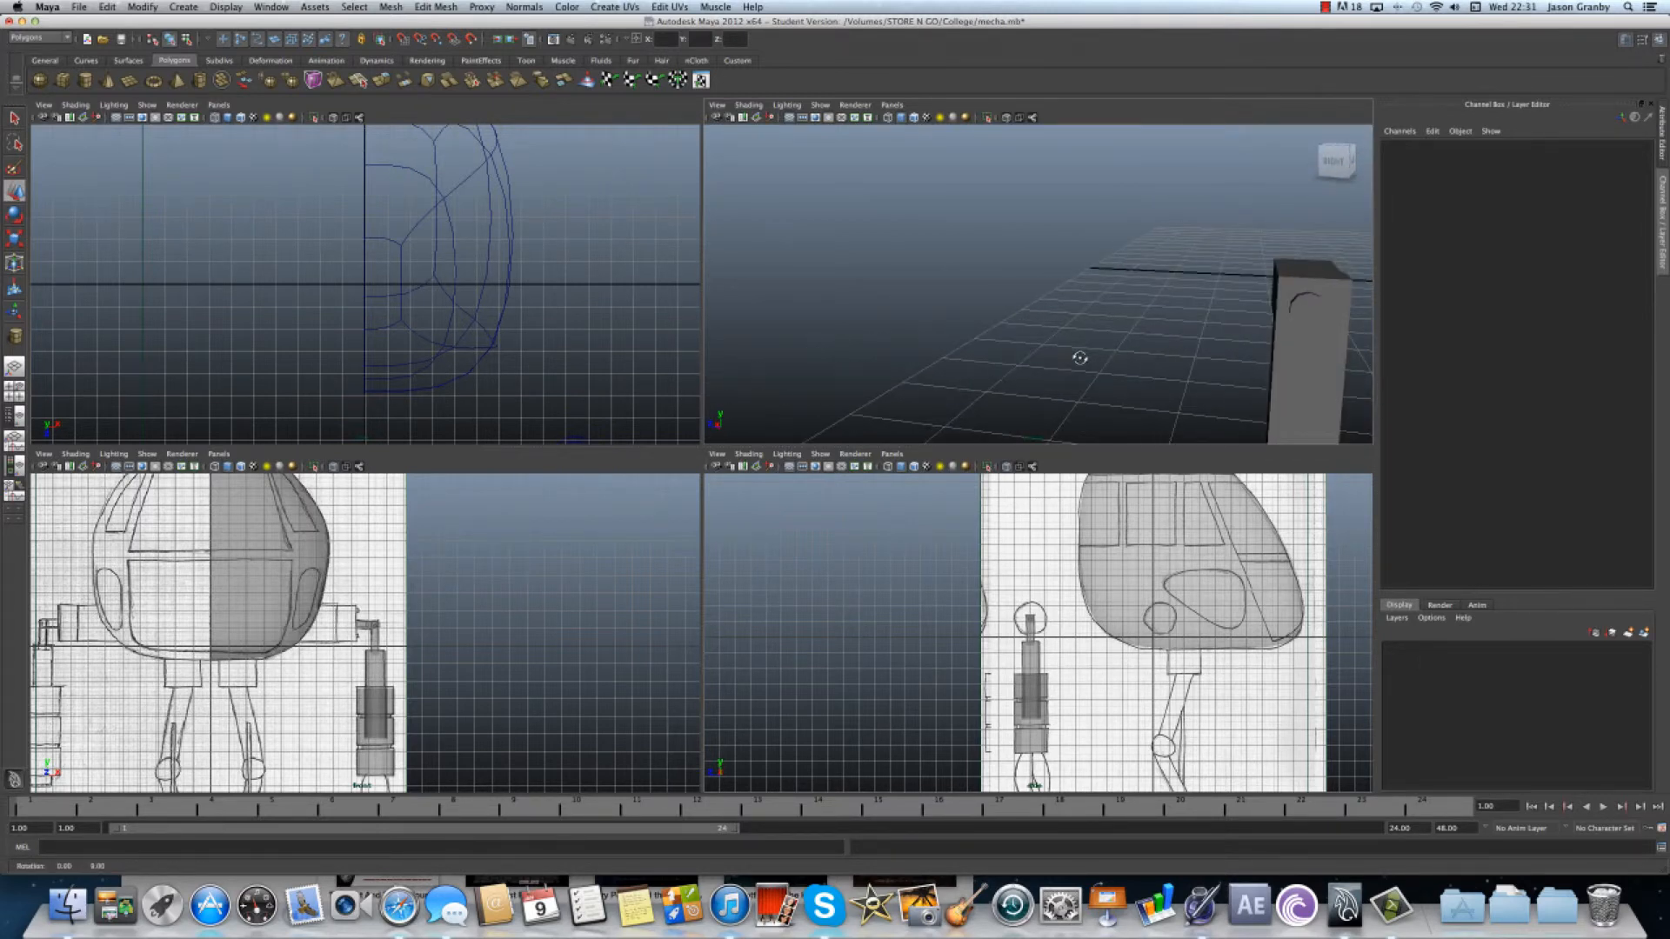
pyautogui.click(1305, 345)
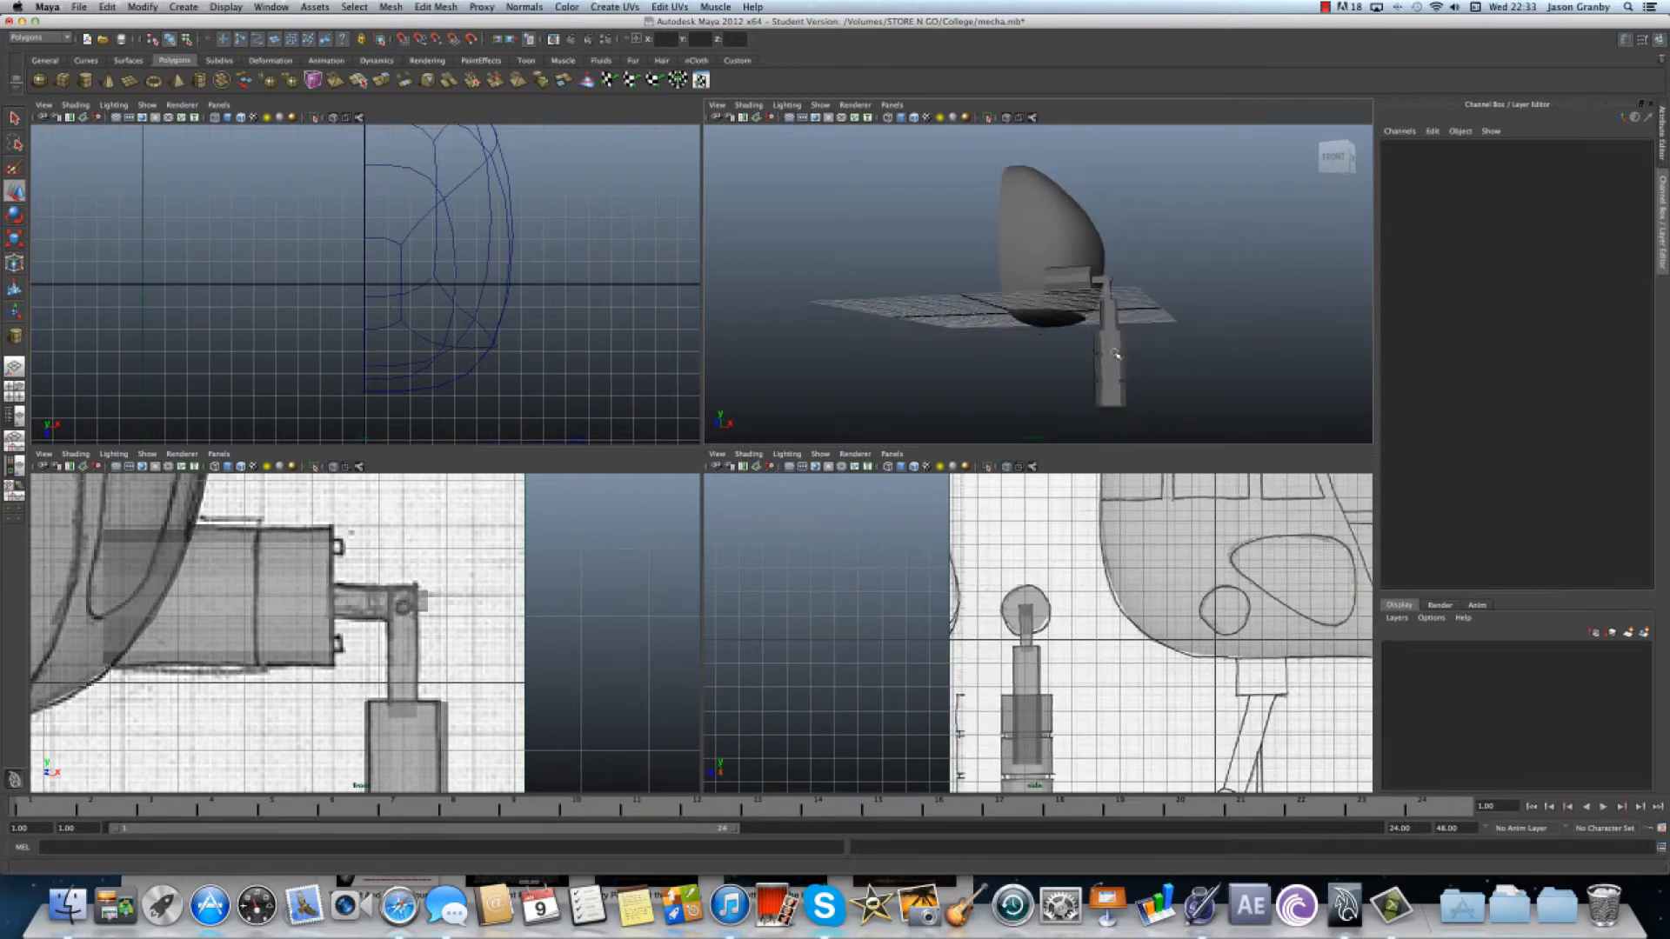
# - Orbit up toward the arm and maximise the perspective panel to fill the workspace
pyautogui.moveTo(1113, 351); pyautogui.dragTo(1005, 298)
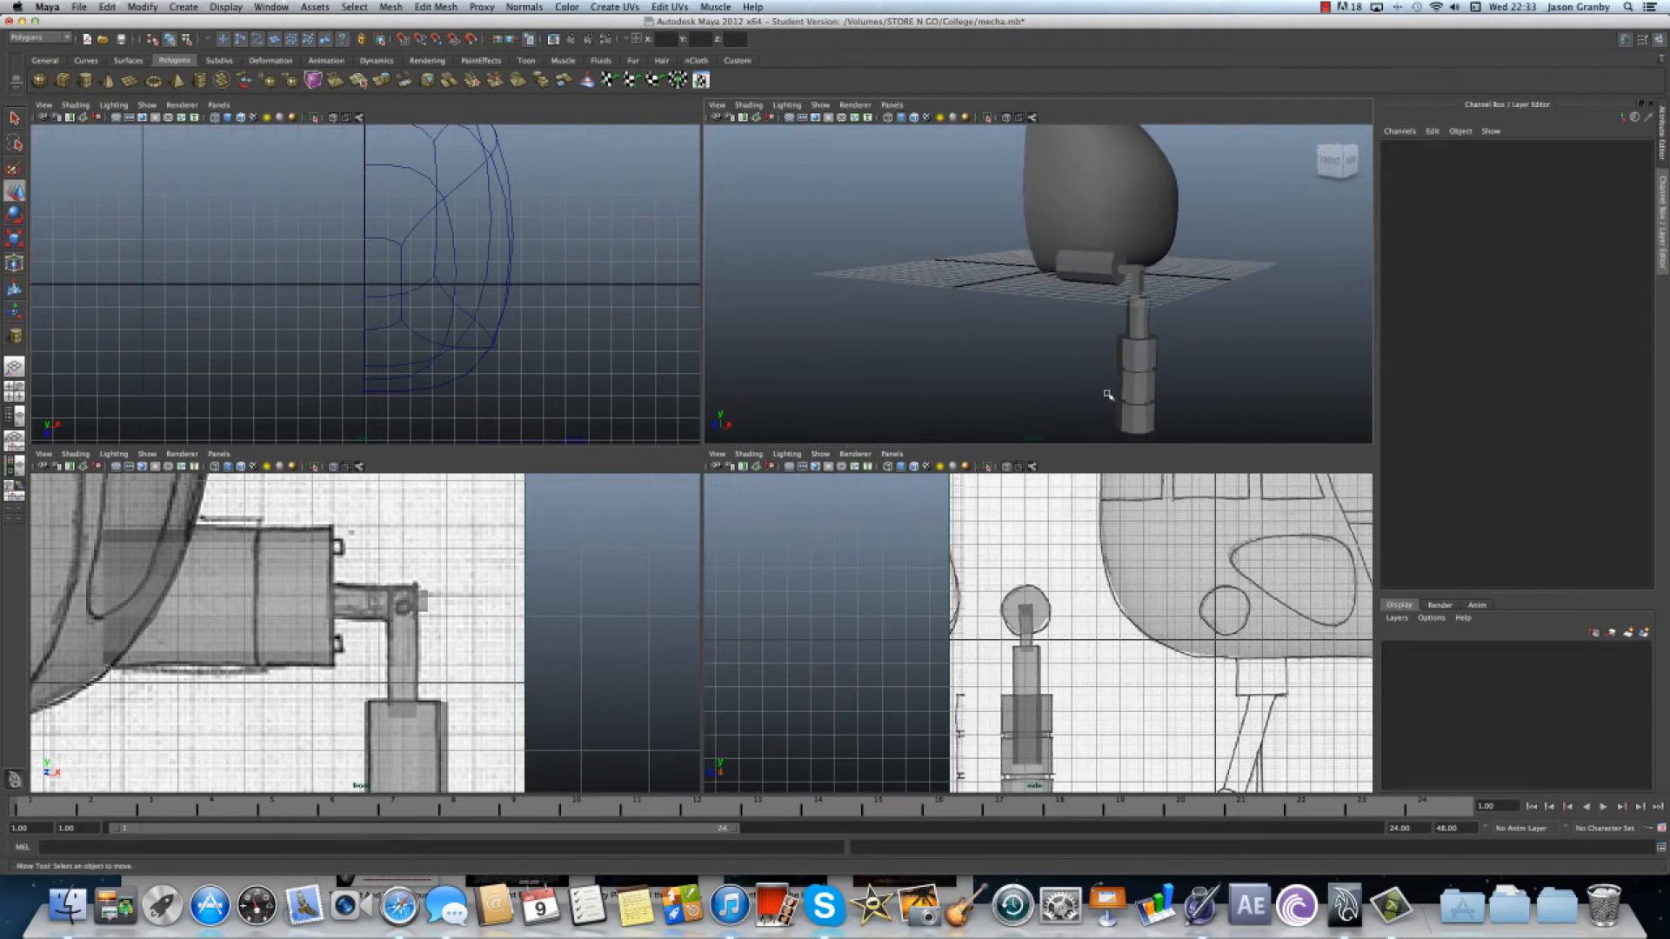
pyautogui.press('space')
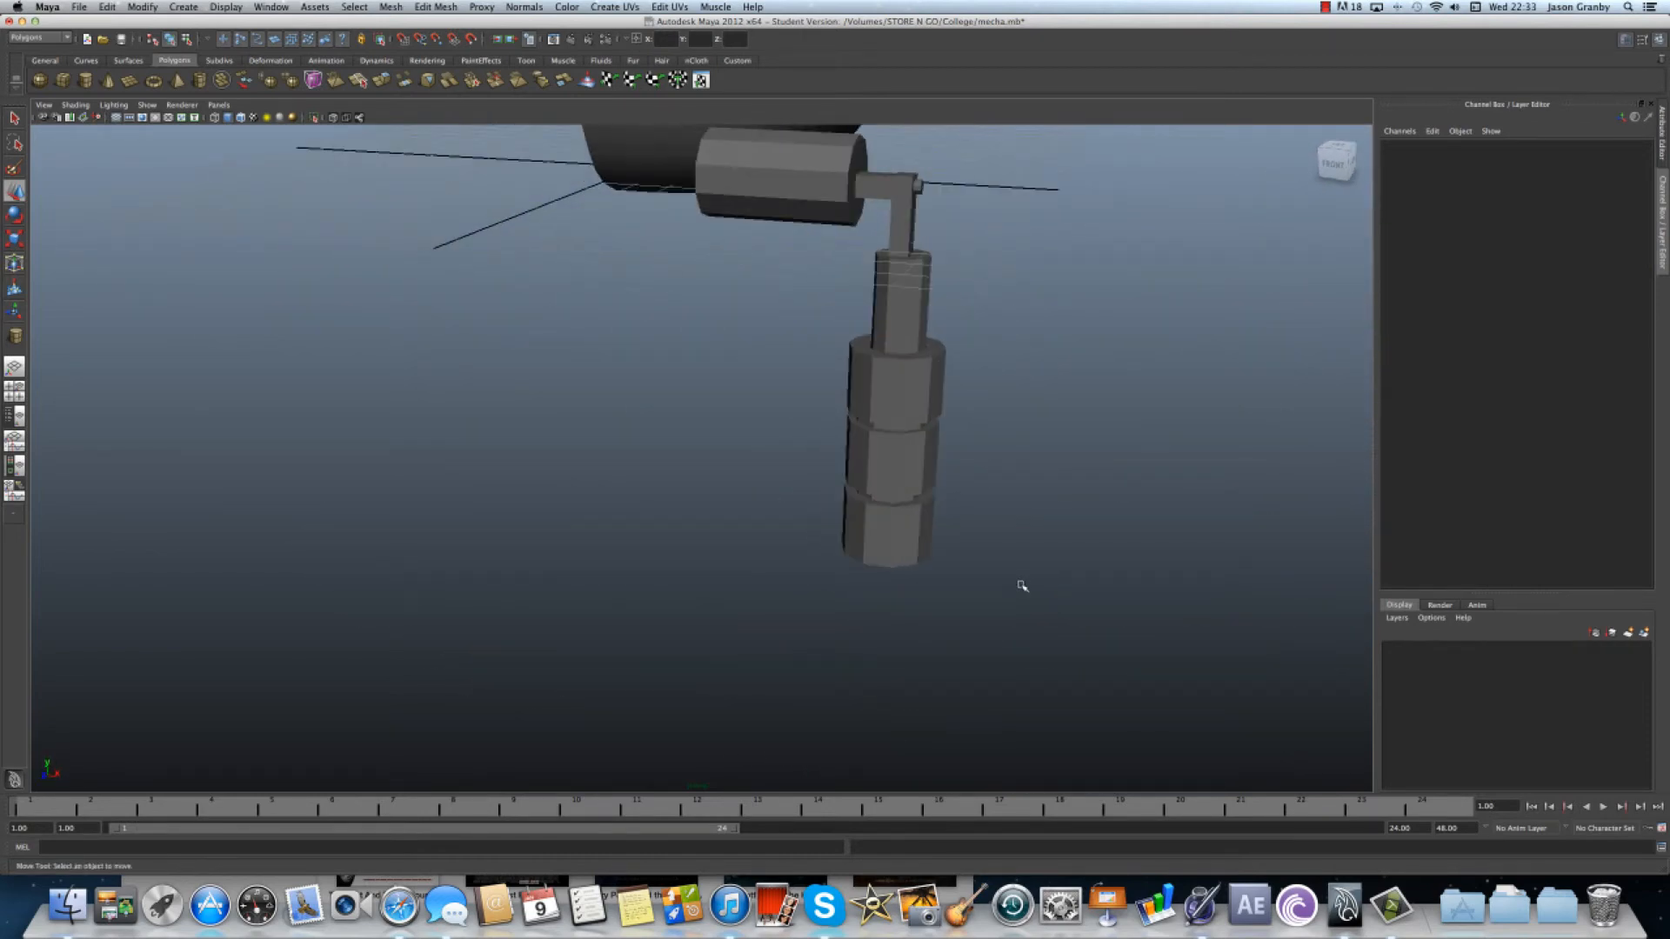
pyautogui.press('spacebar')
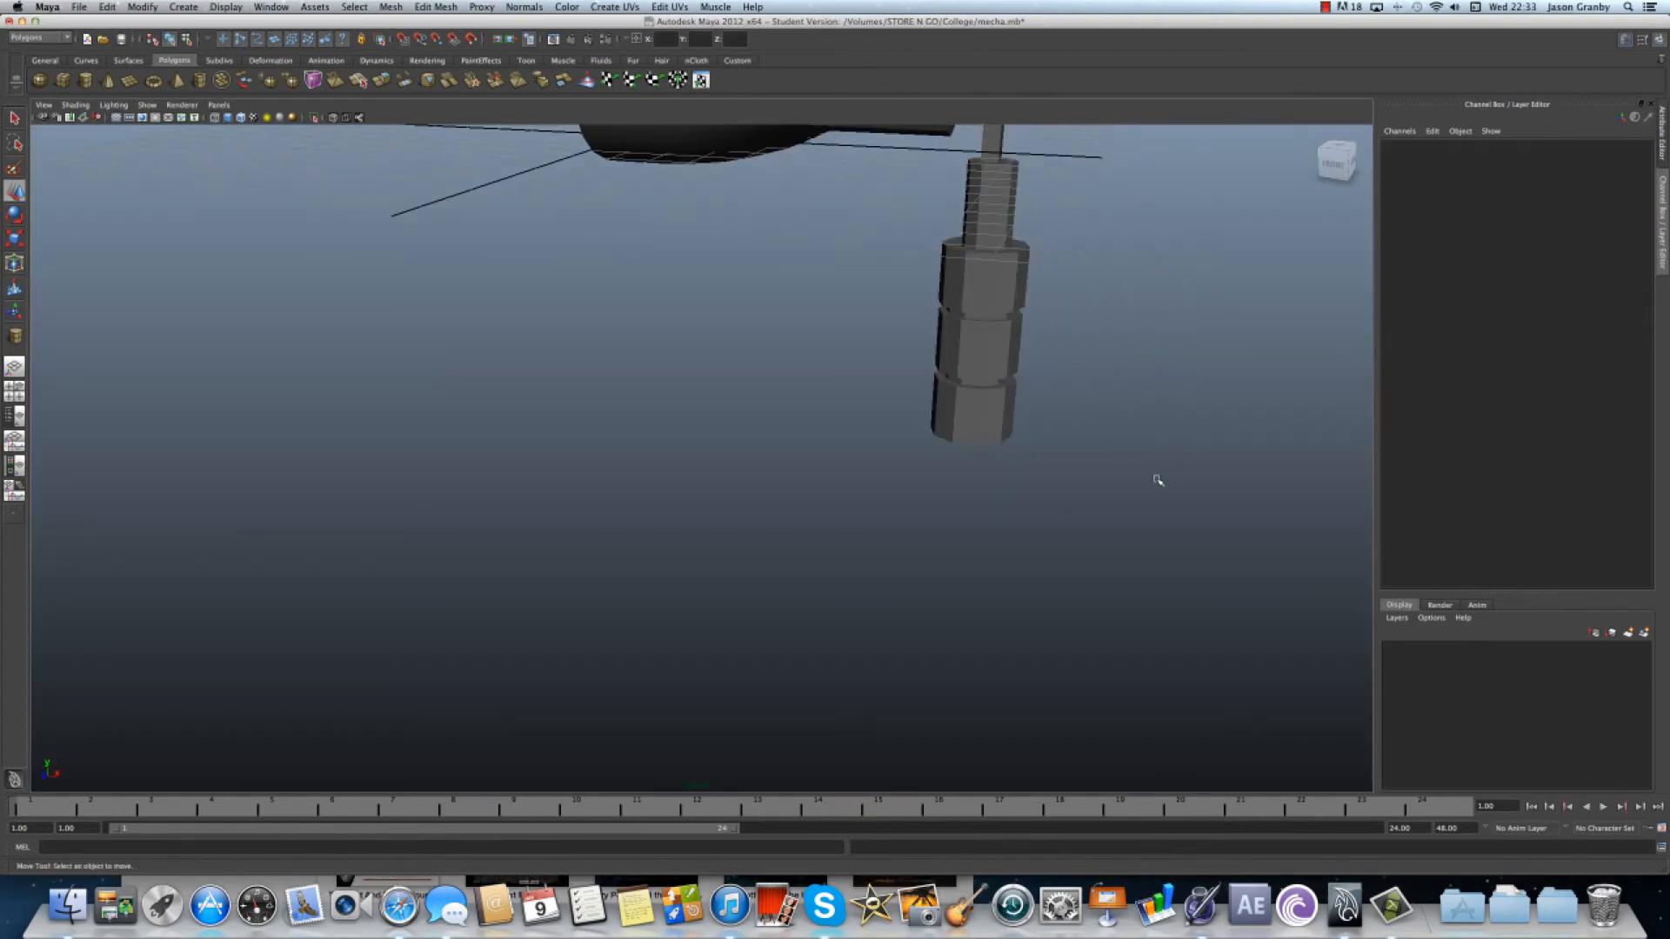
pyautogui.moveTo(1158, 480); pyautogui.dragTo(943, 522)
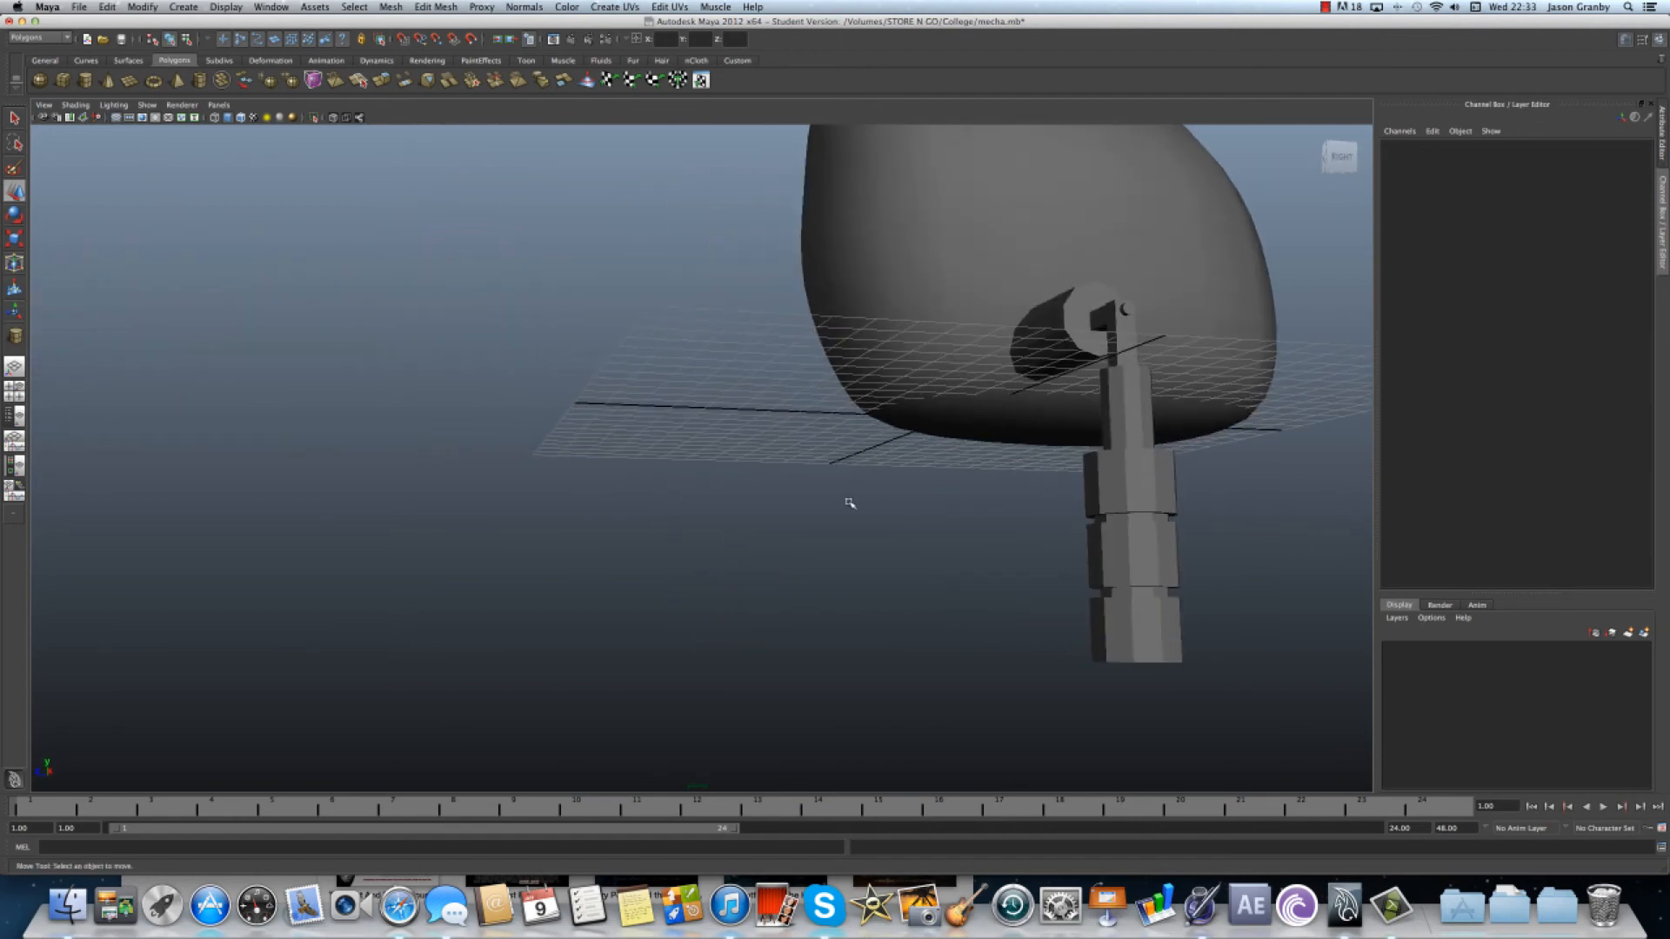
pyautogui.moveTo(849, 502); pyautogui.dragTo(781, 523)
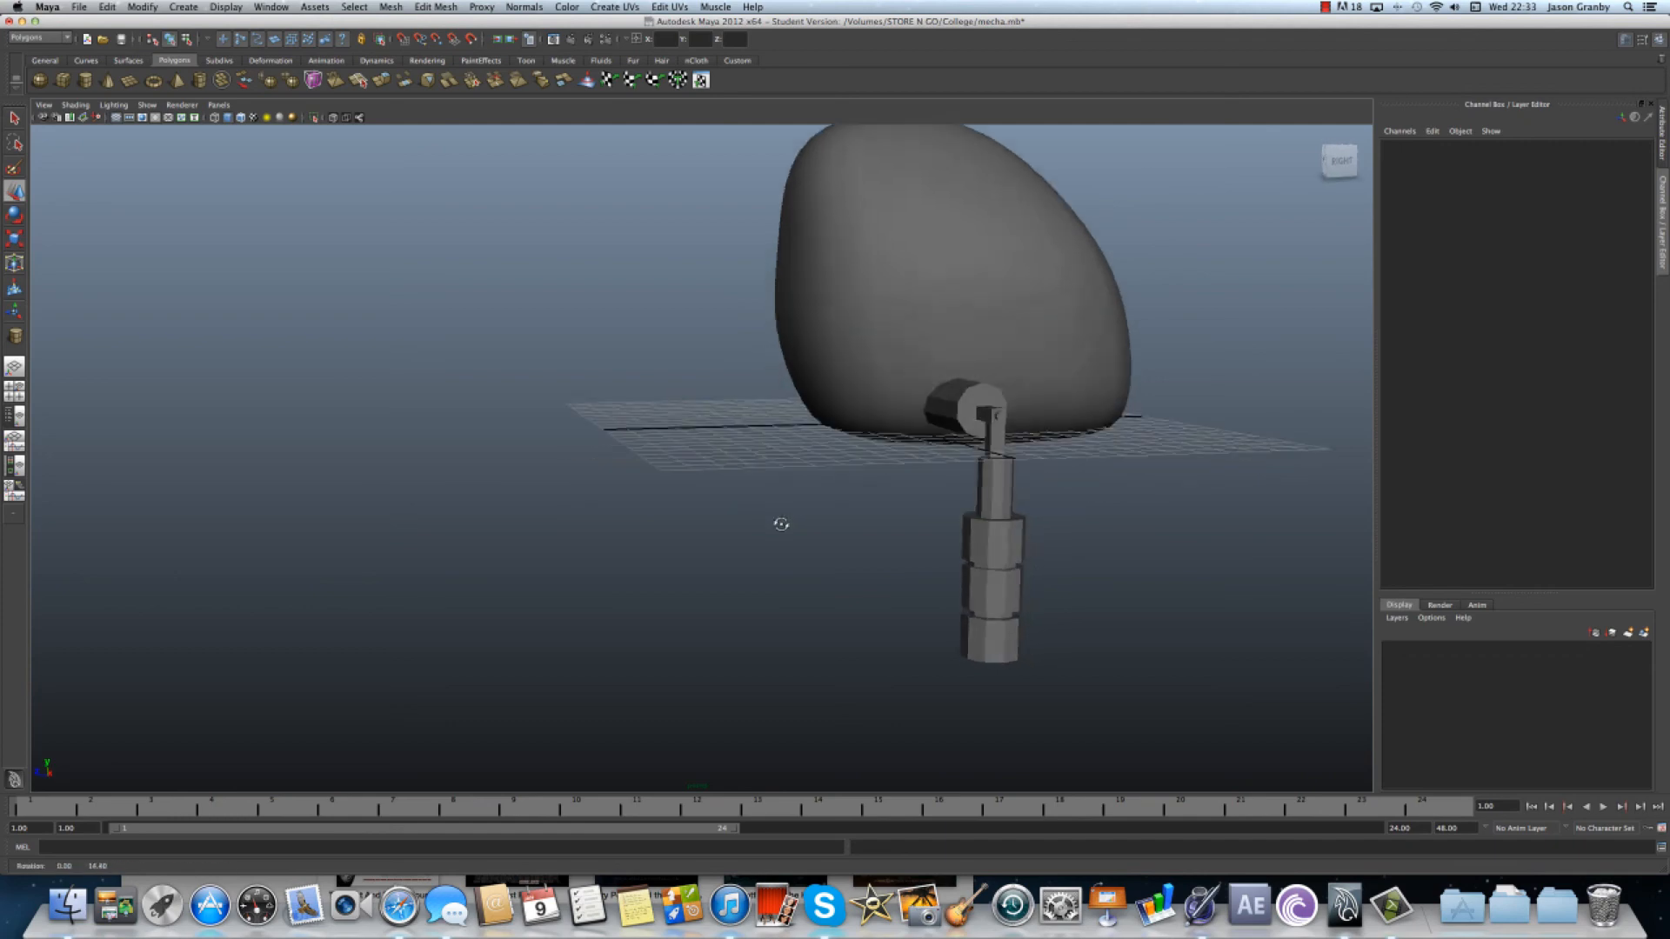